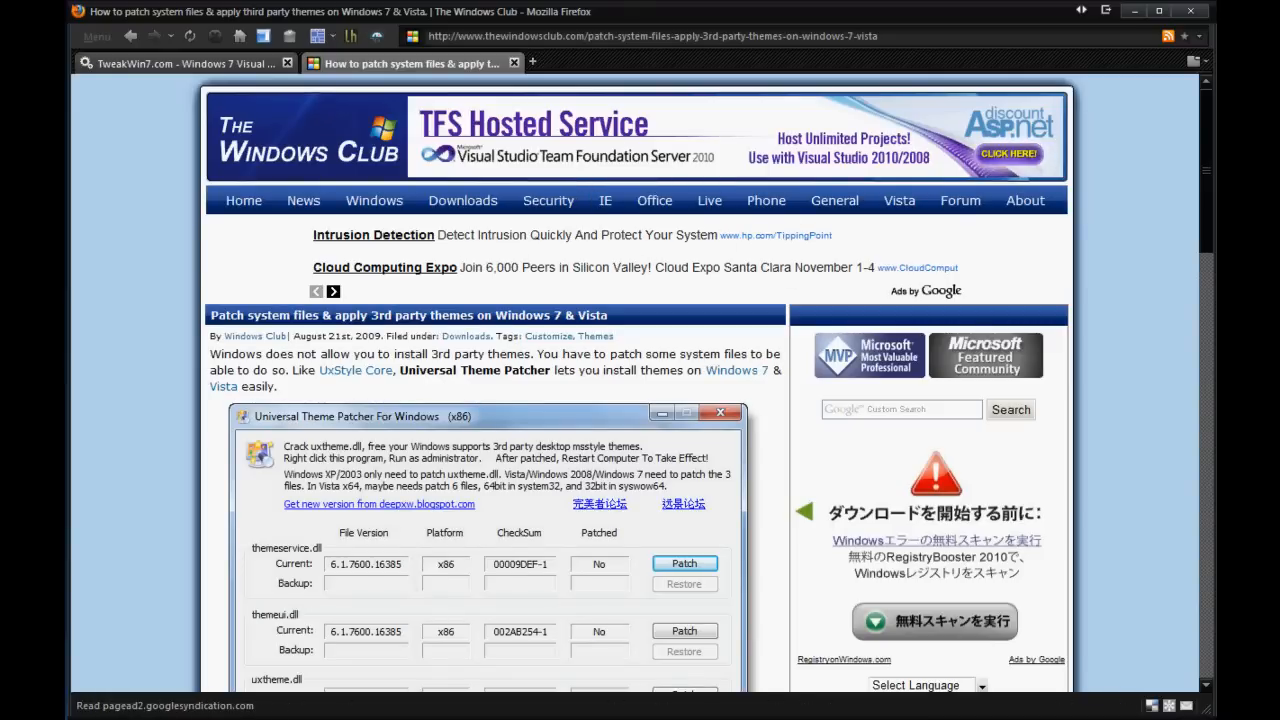
pyautogui.moveTo(1204, 425)
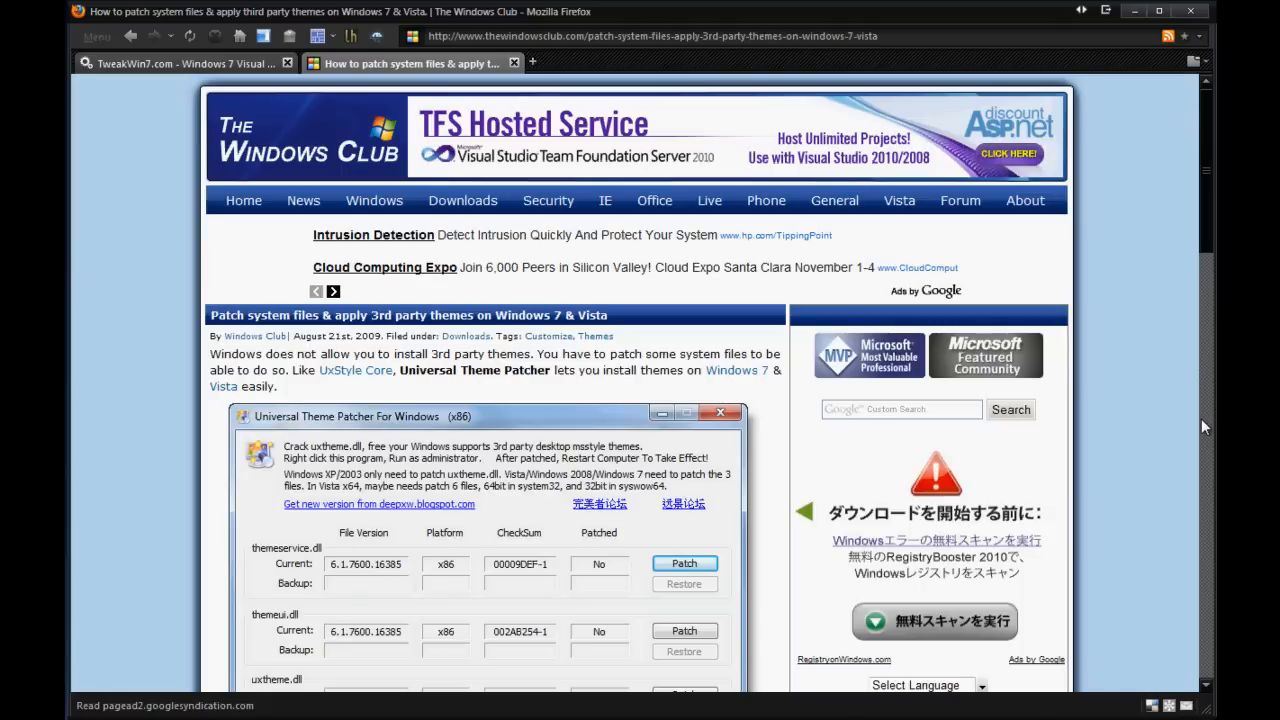
pyautogui.moveTo(1153, 424)
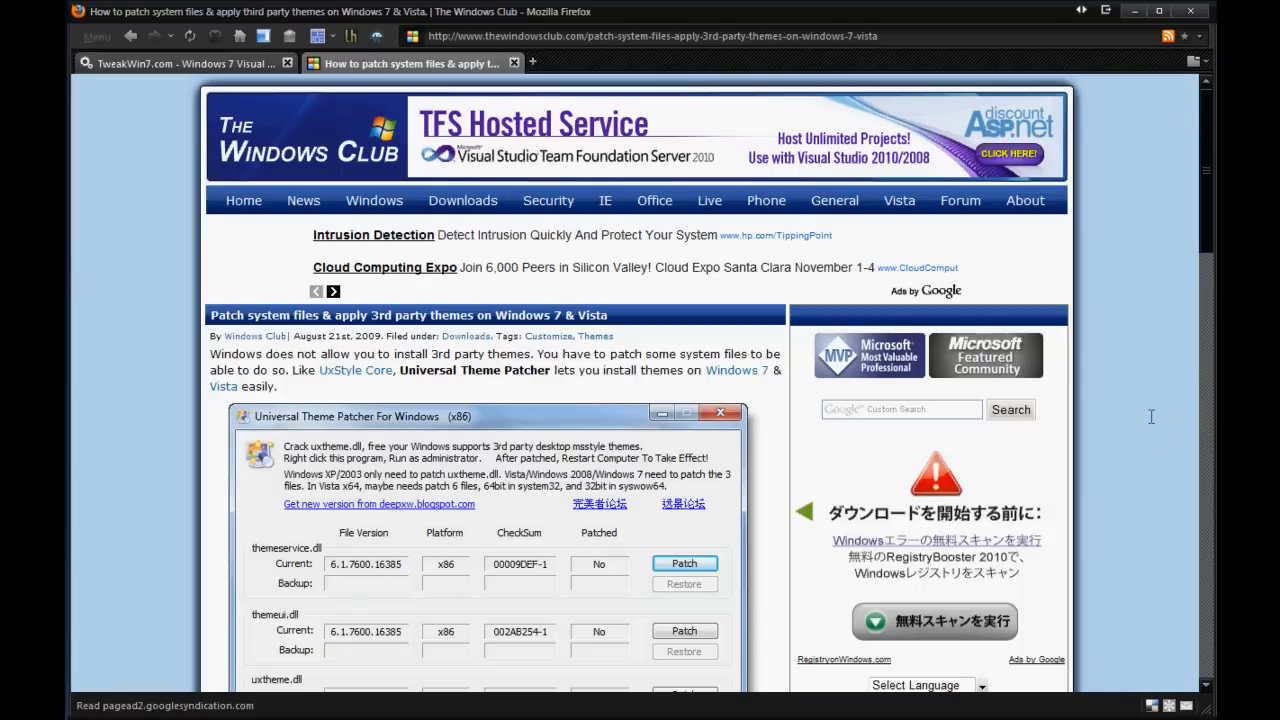
pyautogui.moveTo(1108, 462)
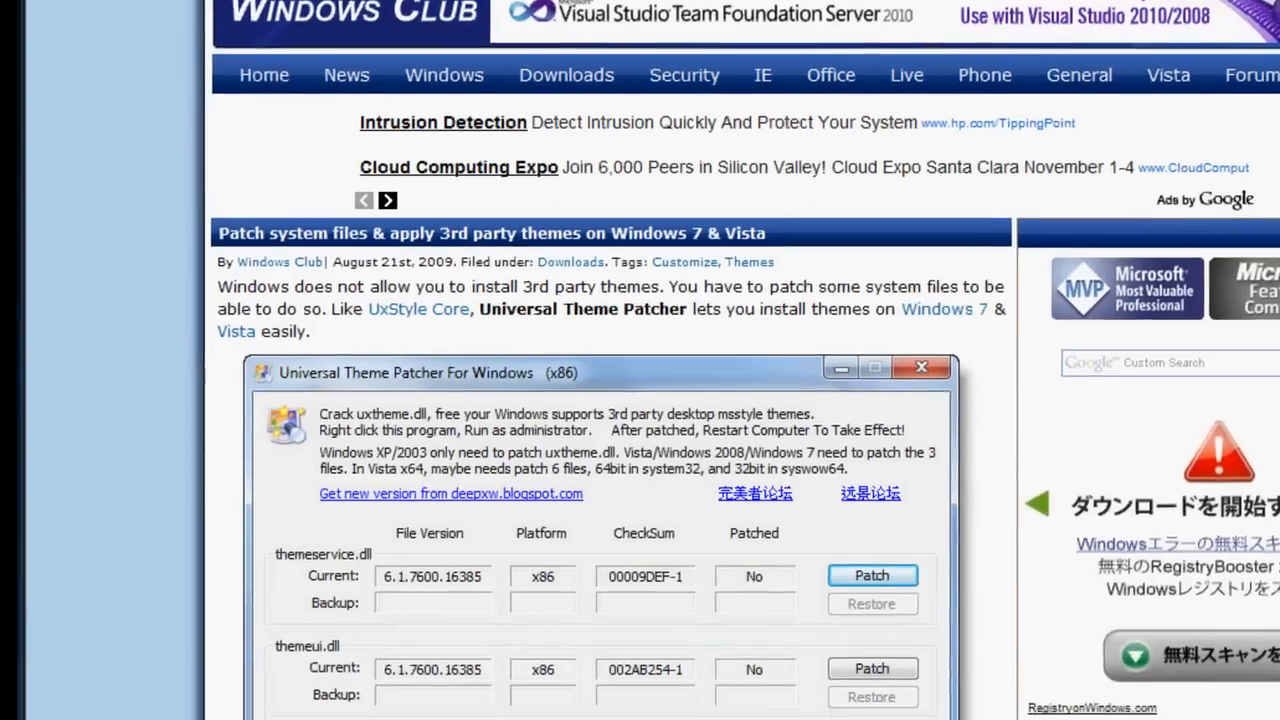
# Step: Scroll the Windows Club article down toward the patcher instructions and dismiss the Documents library window
pyautogui.scroll(-3)
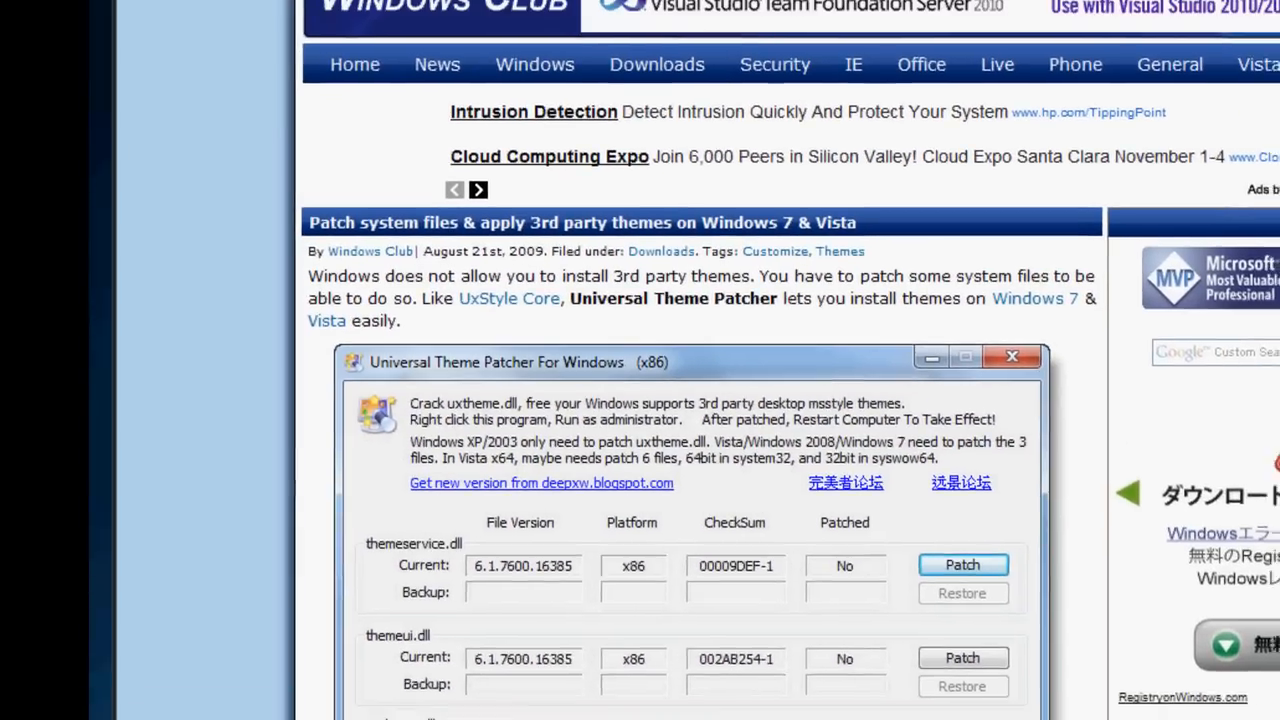
pyautogui.scroll(-3)
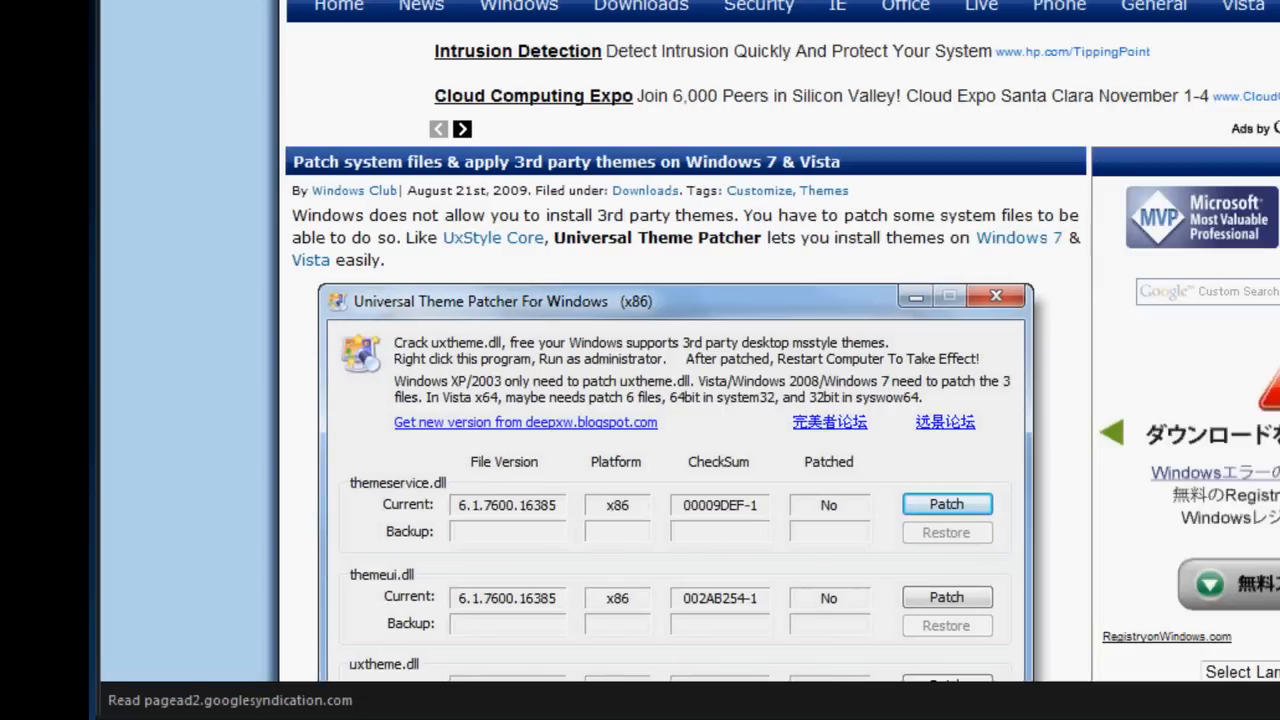
pyautogui.click(1156, 11)
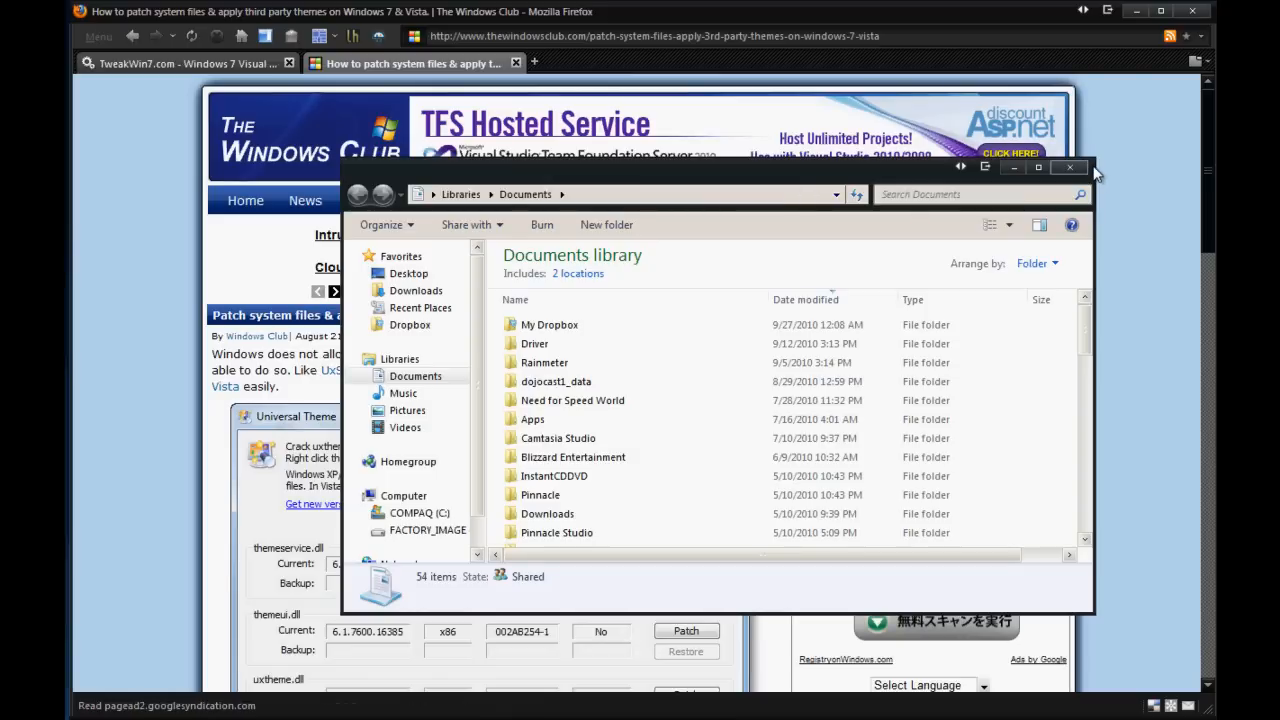
pyautogui.moveTo(1090, 168)
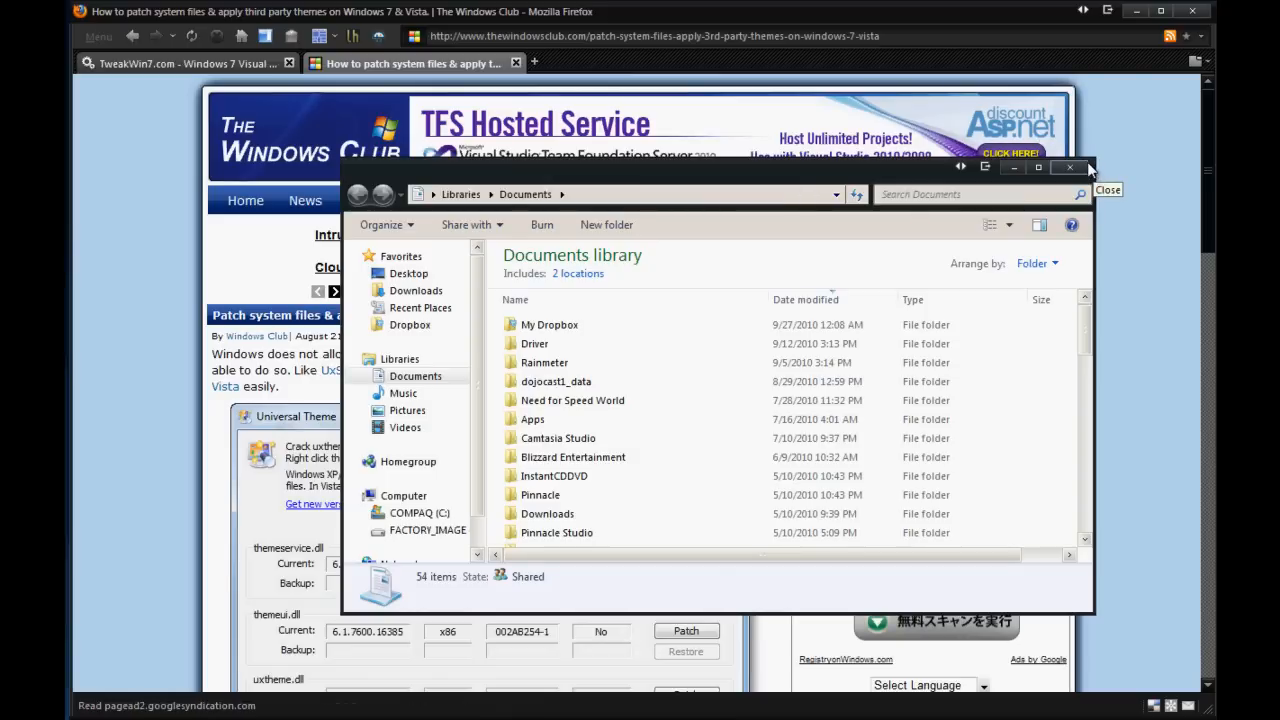
pyautogui.click(1069, 167)
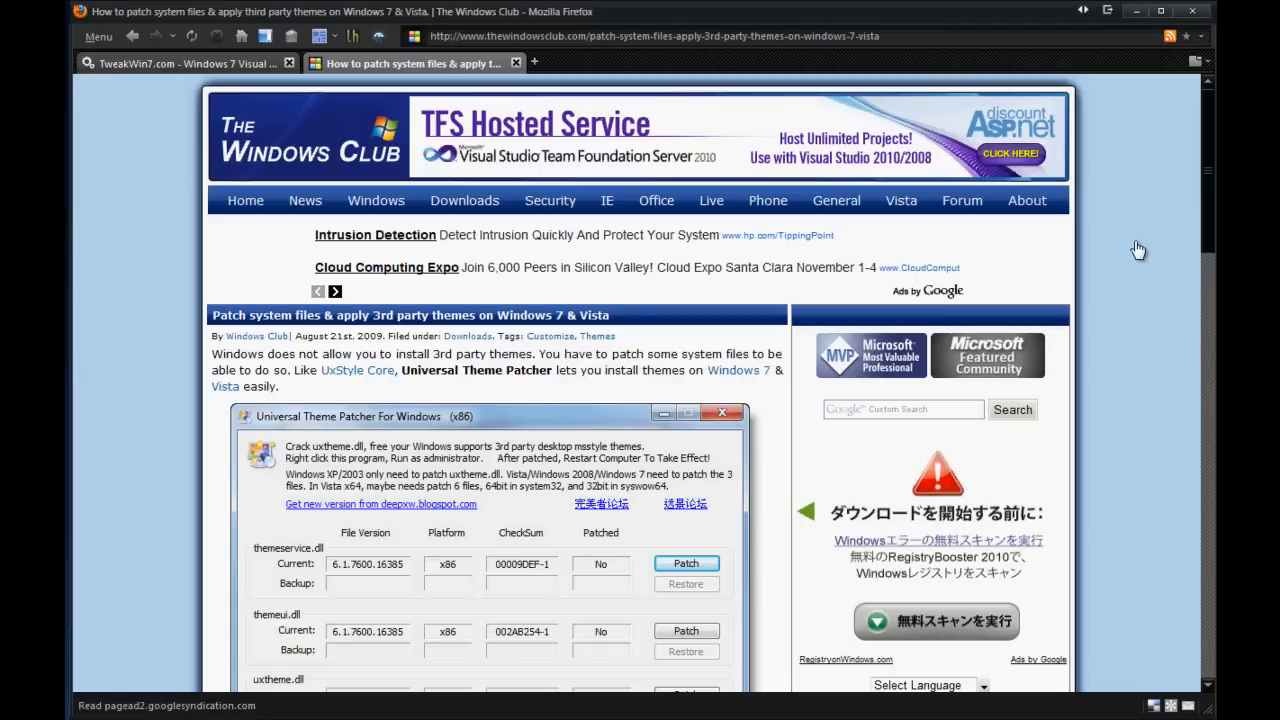
pyautogui.moveTo(224, 386)
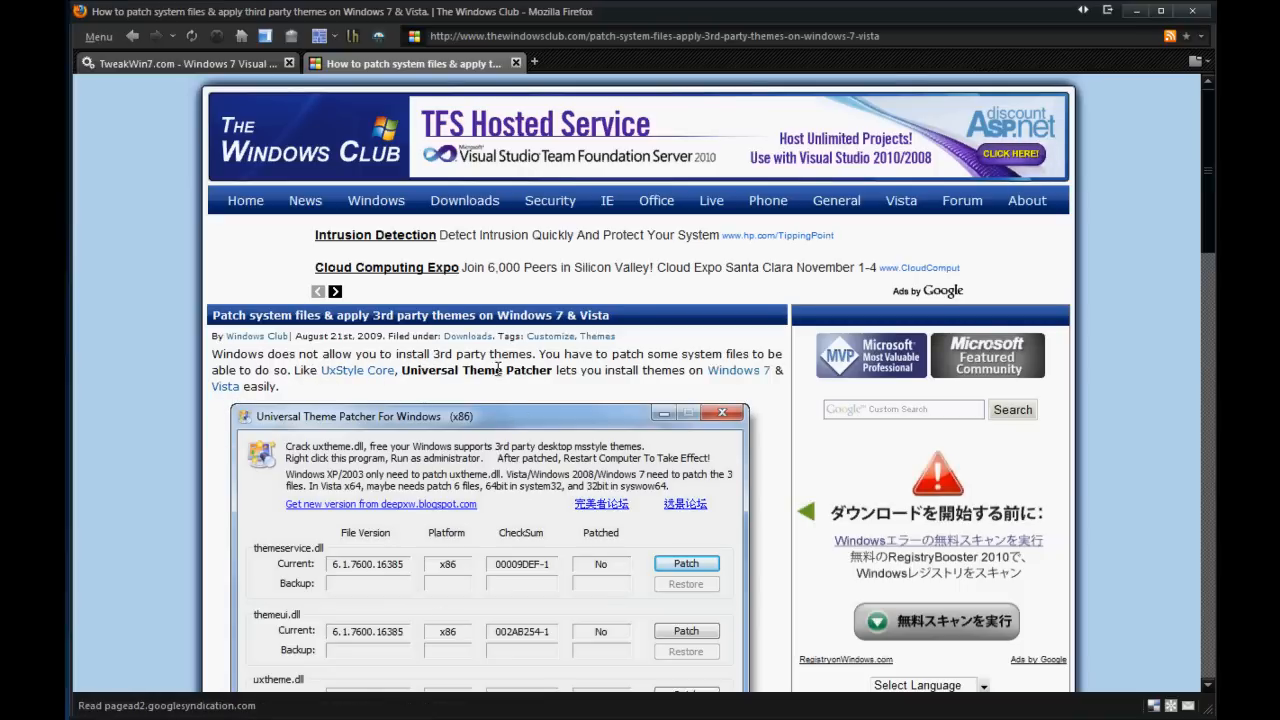
pyautogui.moveTo(275, 398)
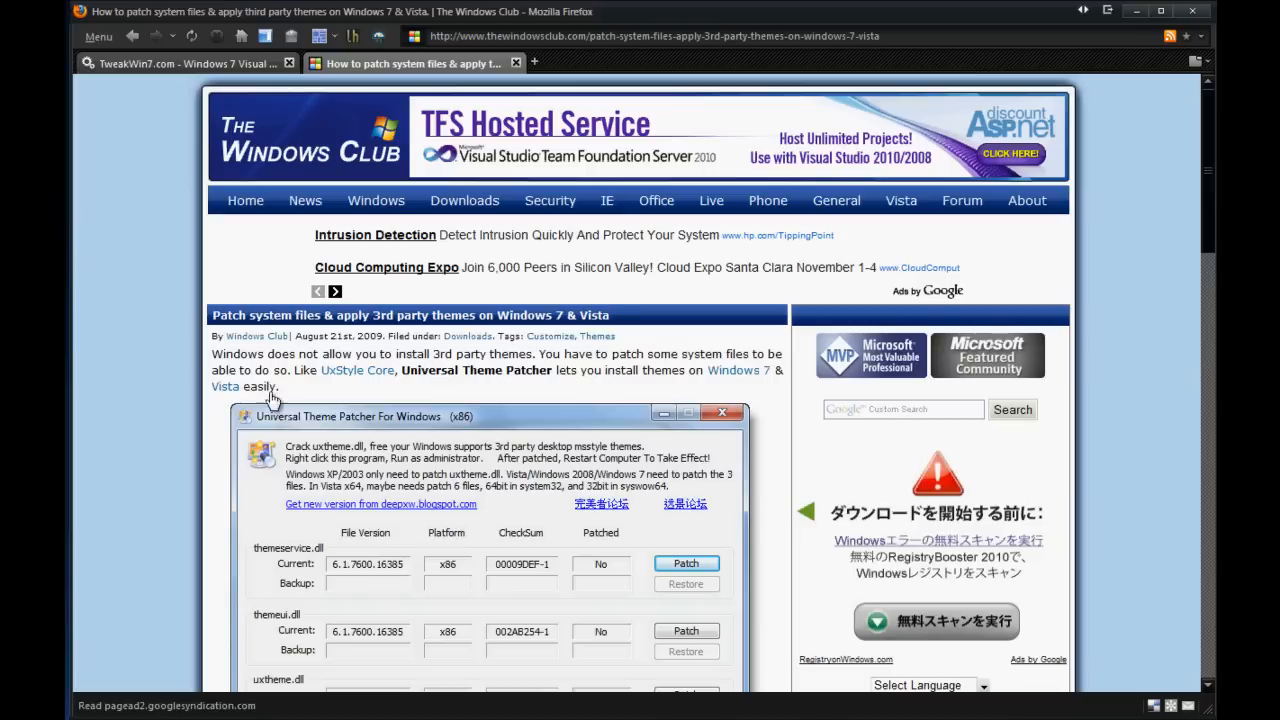
pyautogui.moveTo(357, 370)
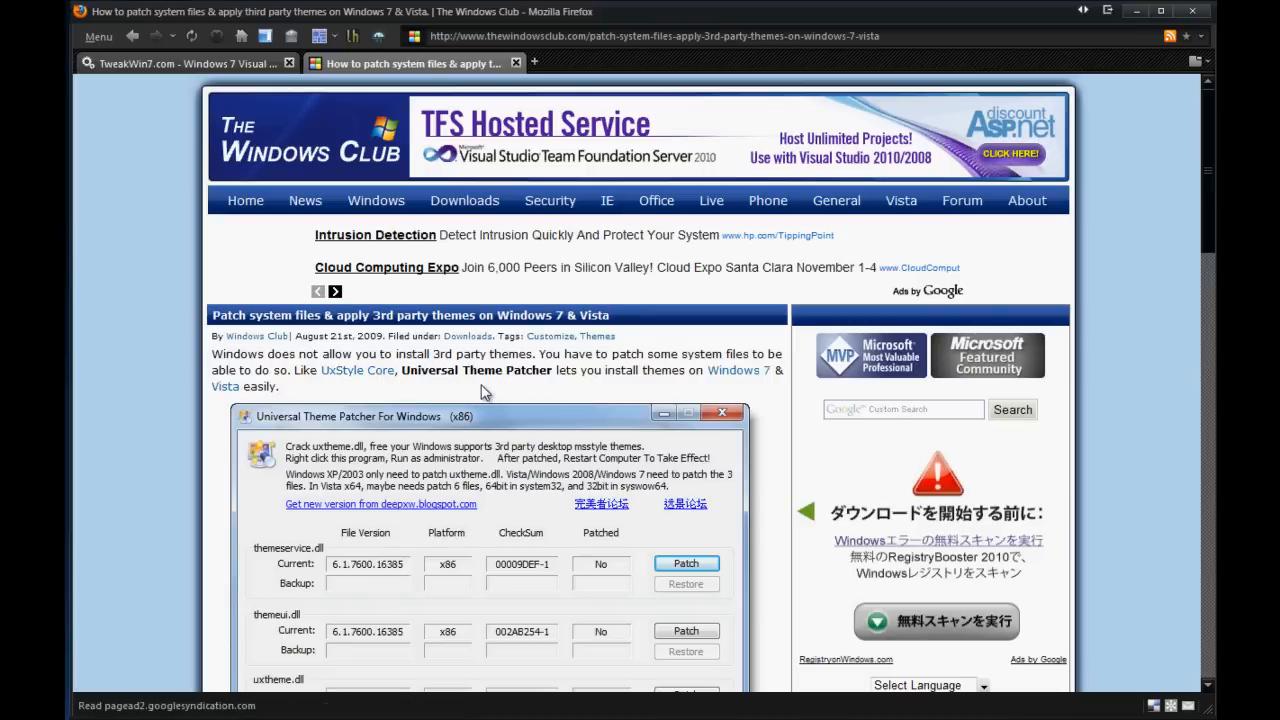
pyautogui.moveTo(750, 347)
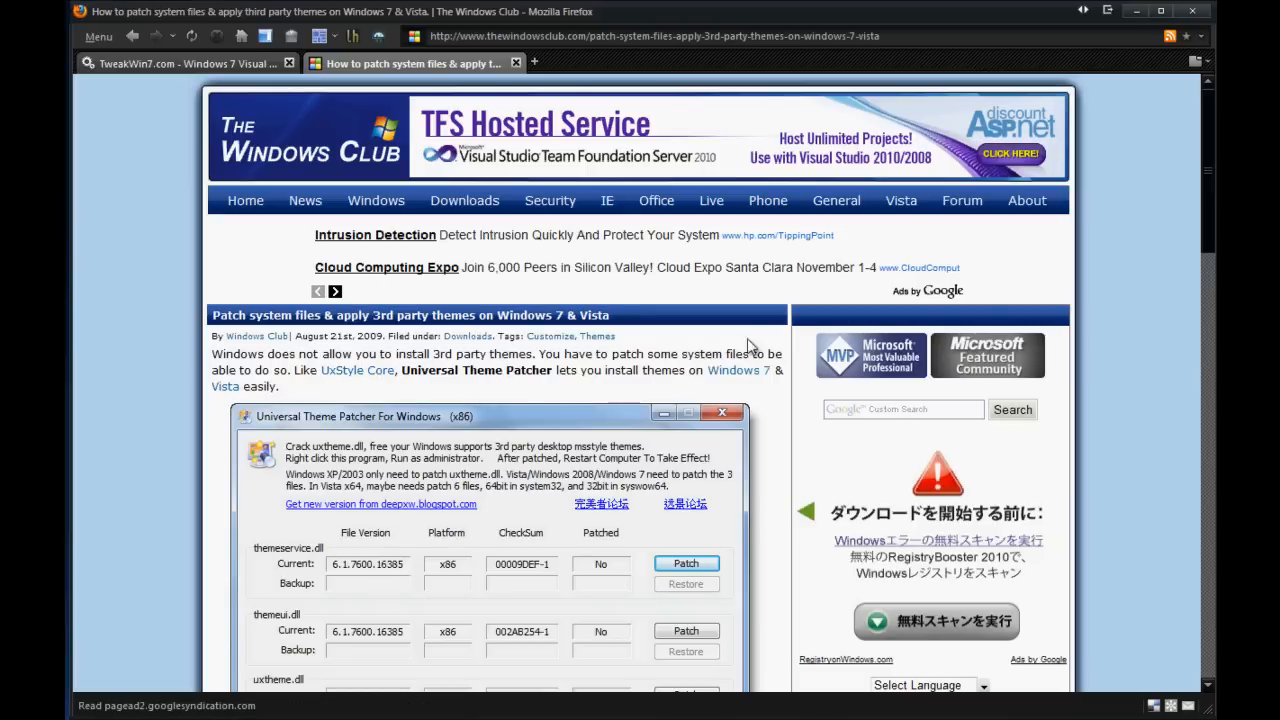
# Step: Continue down to the Universal Theme Patcher screenshot and the per-version patch instructions
pyautogui.scroll(-3)
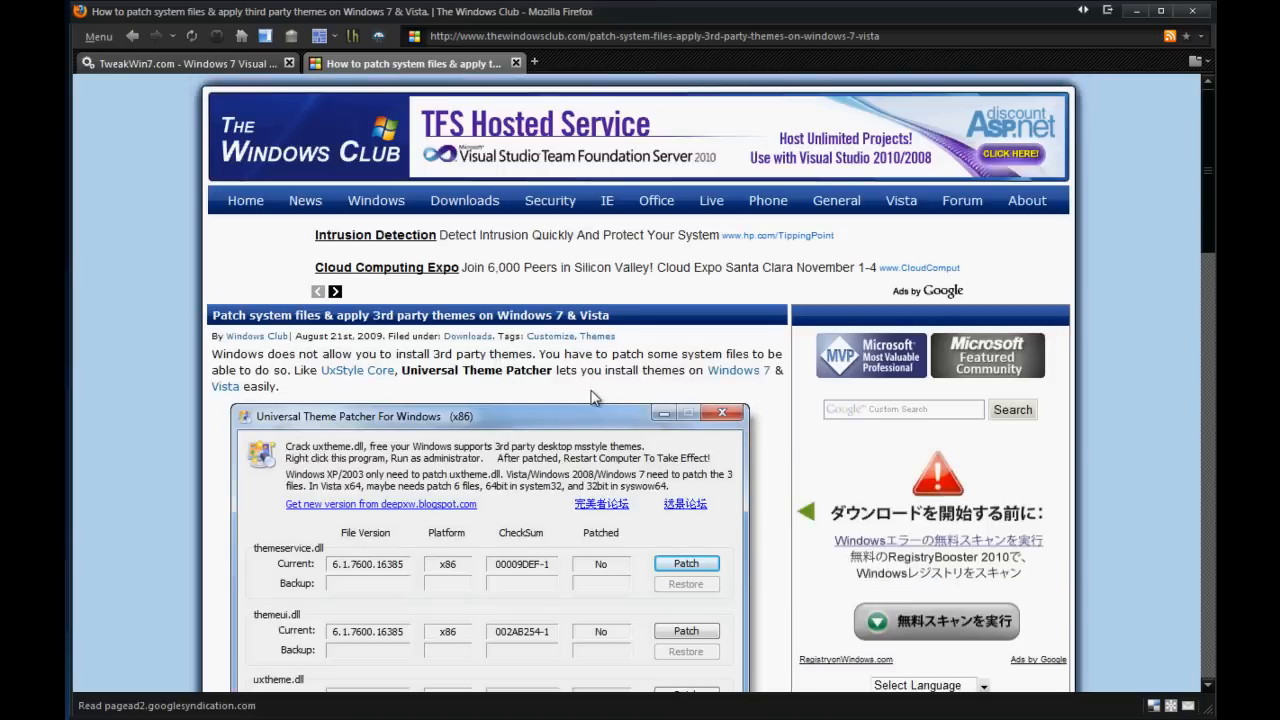
pyautogui.scroll(-3)
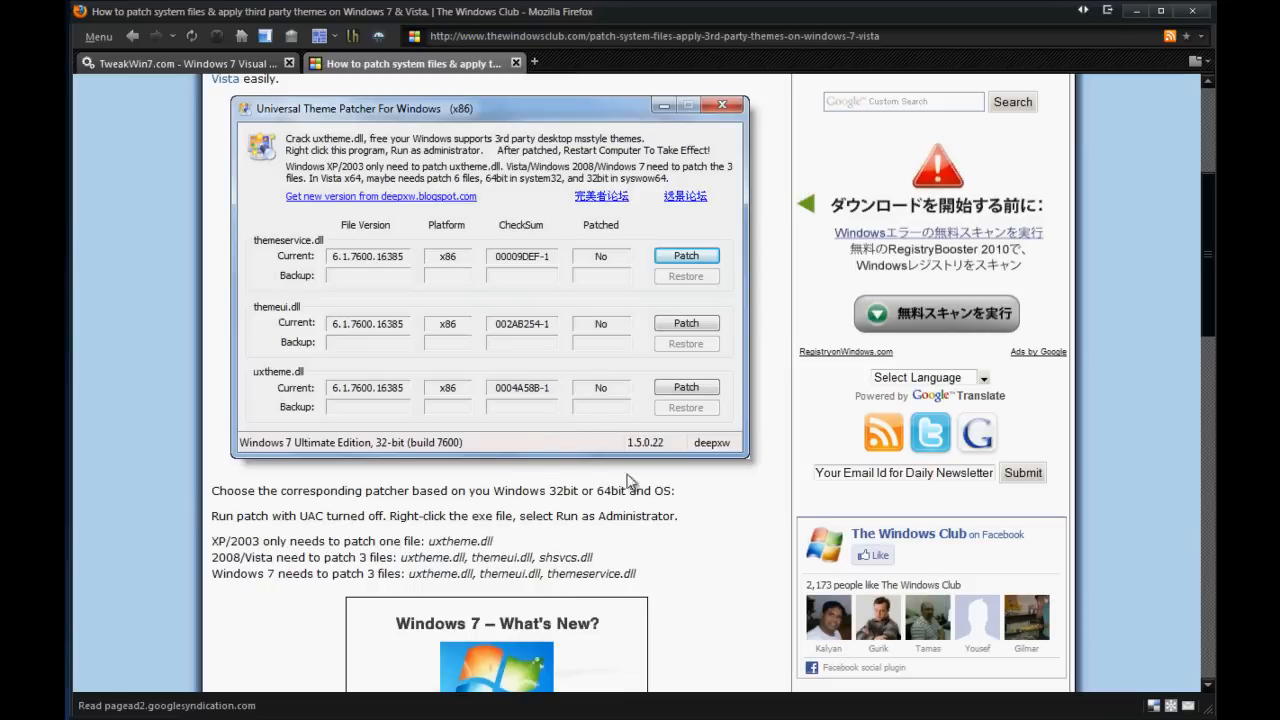
pyautogui.moveTo(1106, 22)
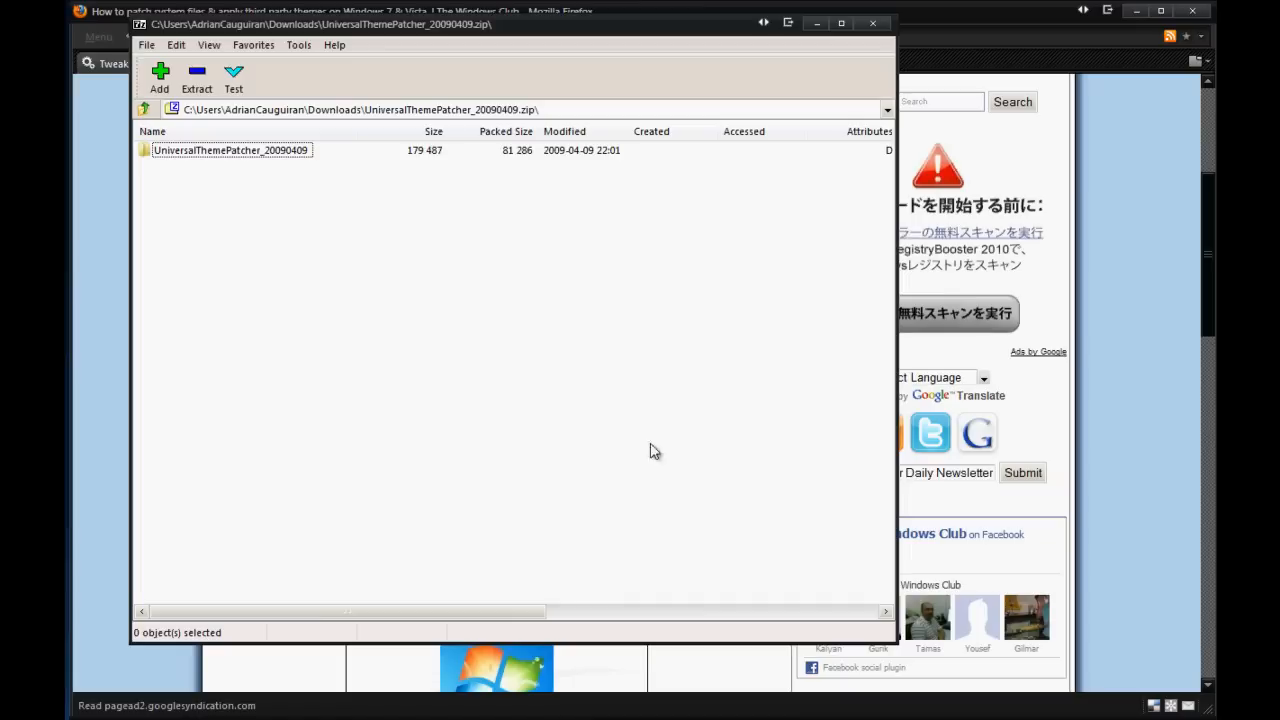
# Step: Open the UniversalThemePatcher_20090409 folder and launch UniversalThemePatcher-x64.exe from the archive
pyautogui.doubleClick(231, 150)
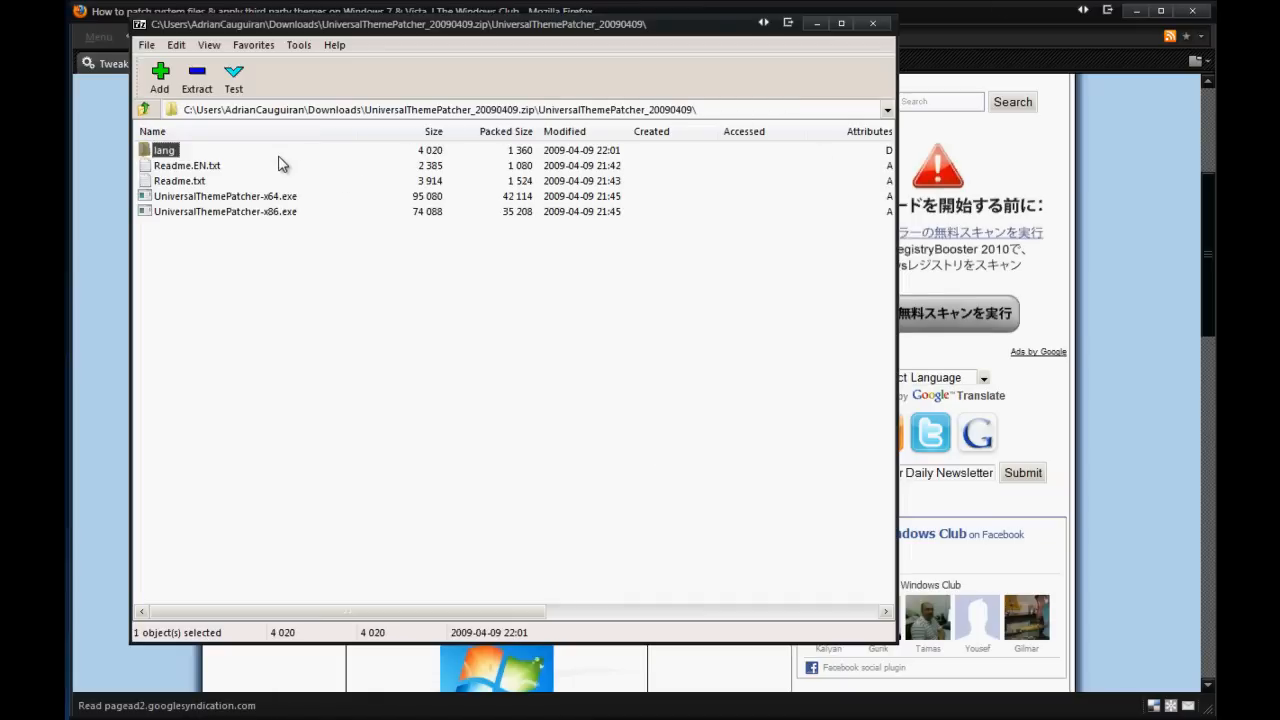
pyautogui.click(275, 280)
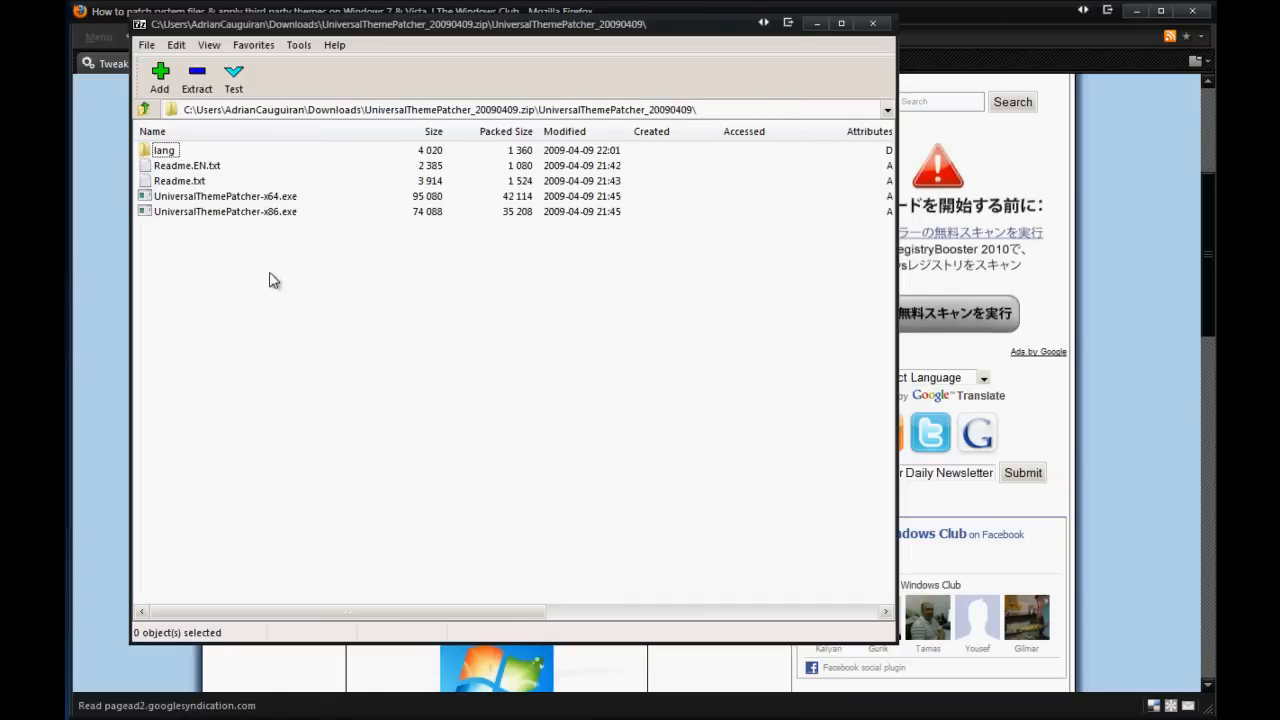
pyautogui.click(225, 196)
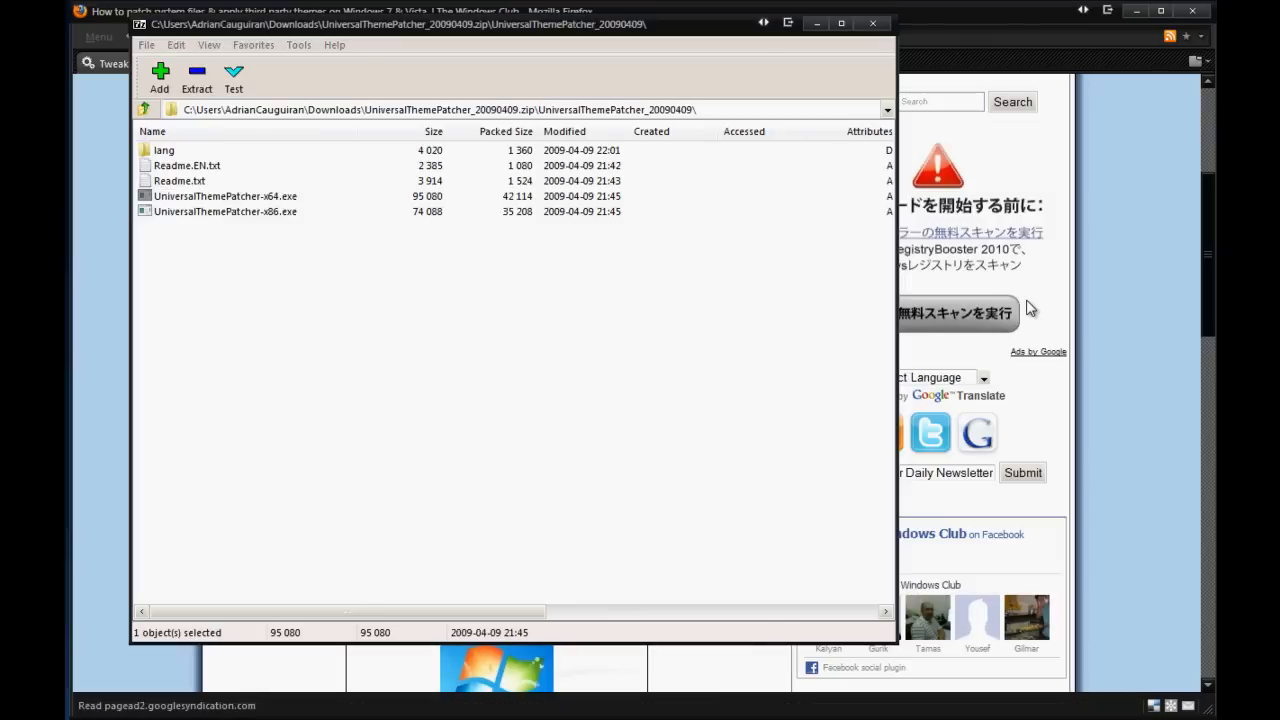
pyautogui.moveTo(872, 115)
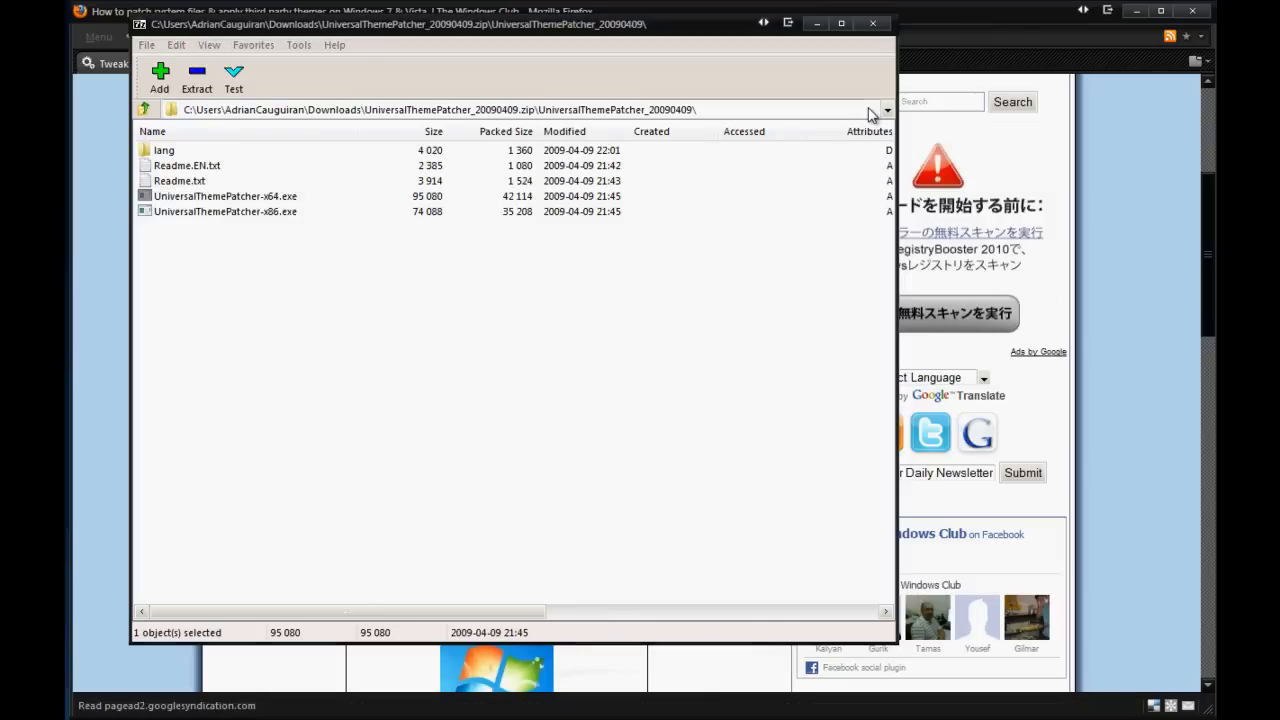
pyautogui.click(225, 196)
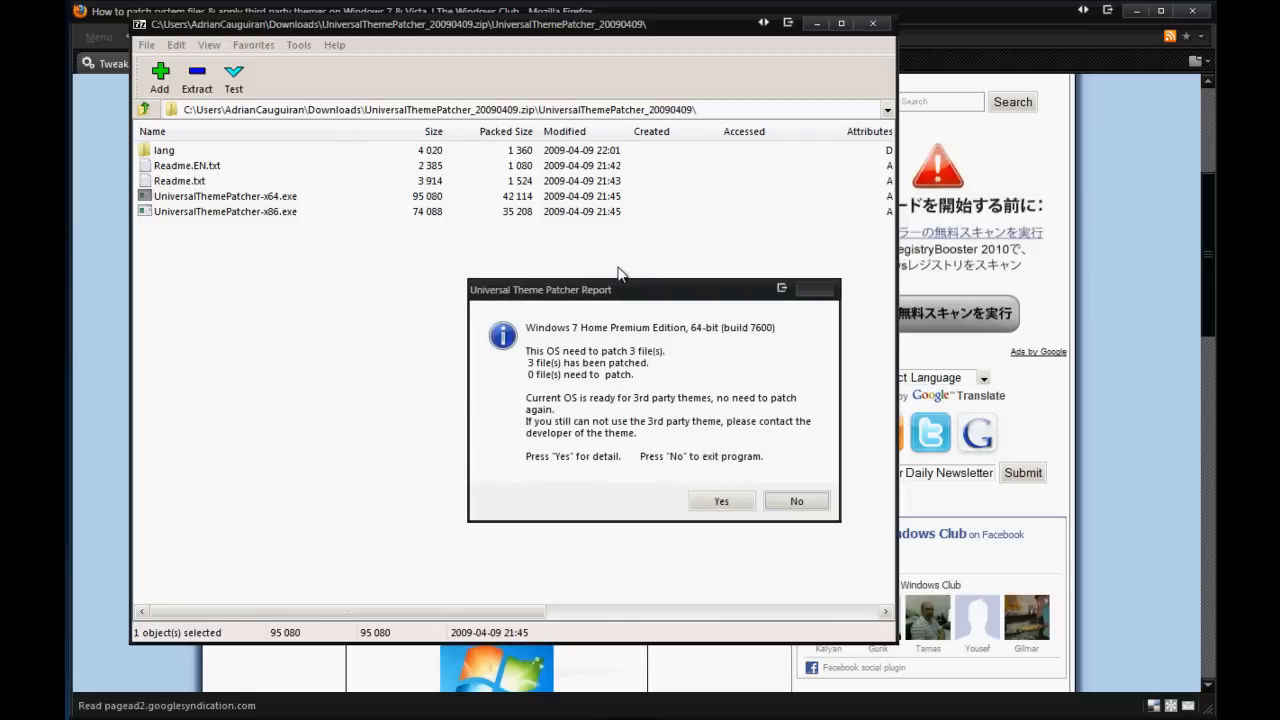
pyautogui.moveTo(663, 375)
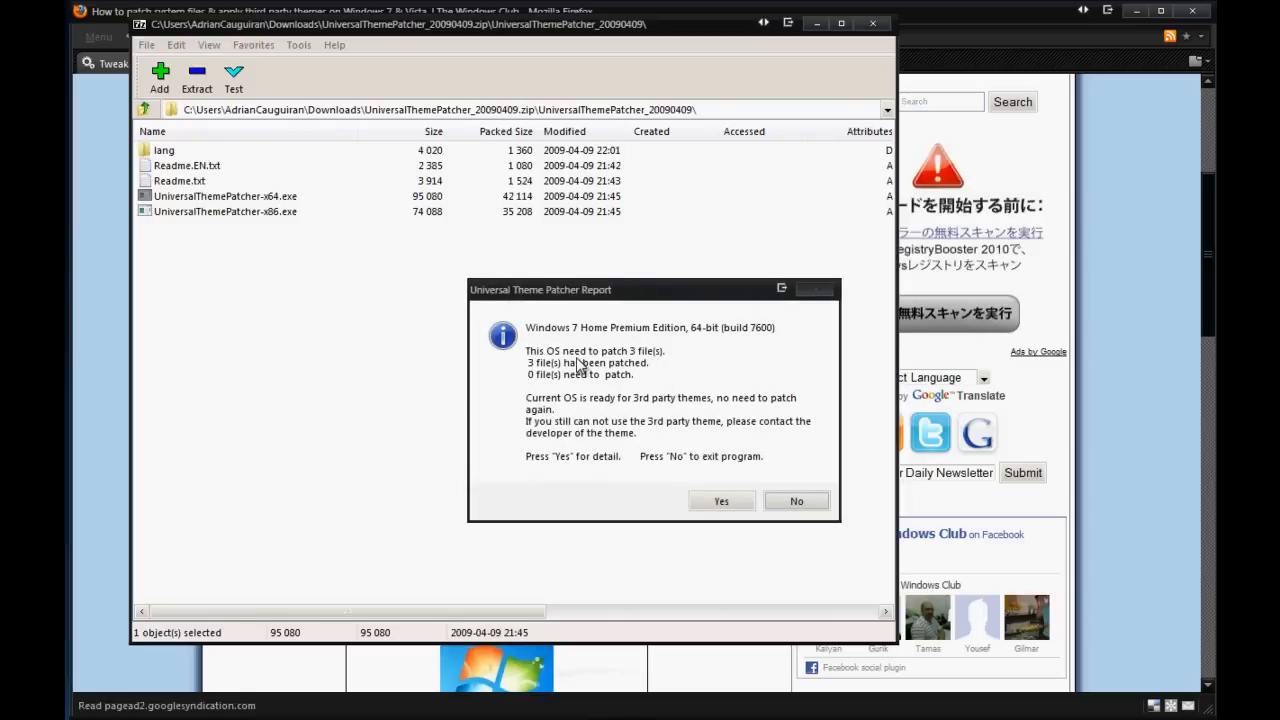
pyautogui.moveTo(588, 375)
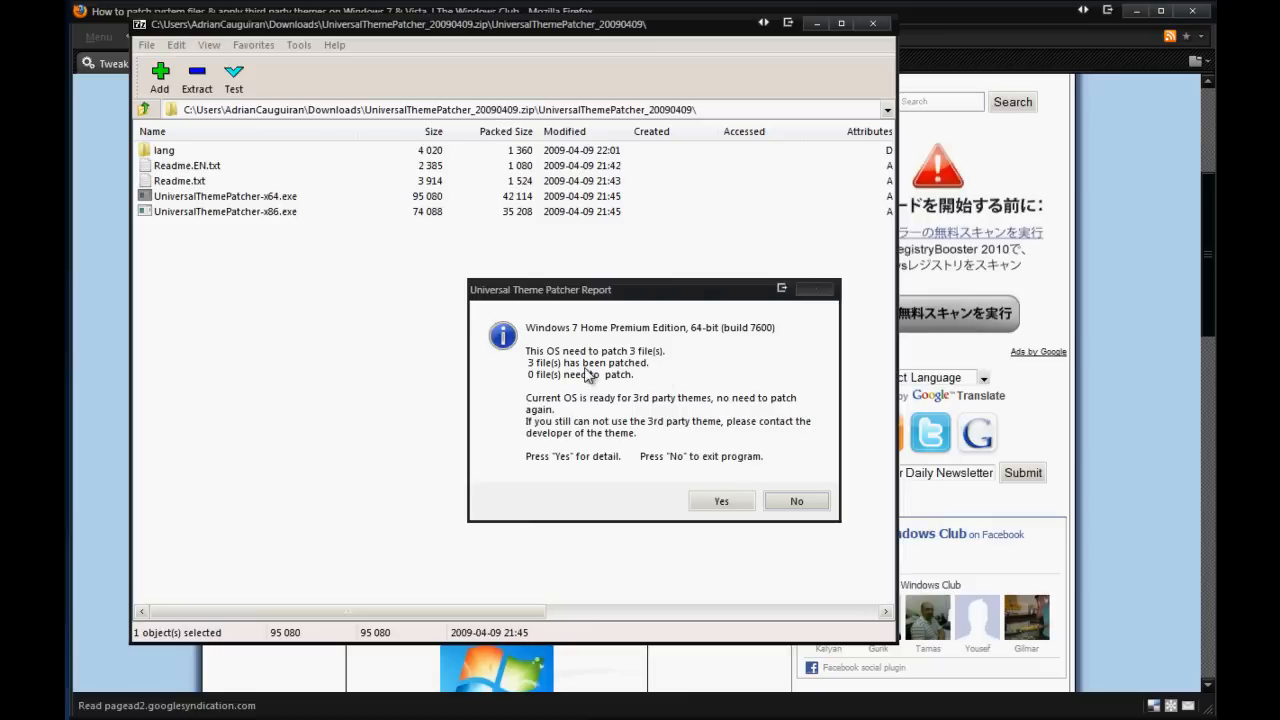
pyautogui.moveTo(523, 392)
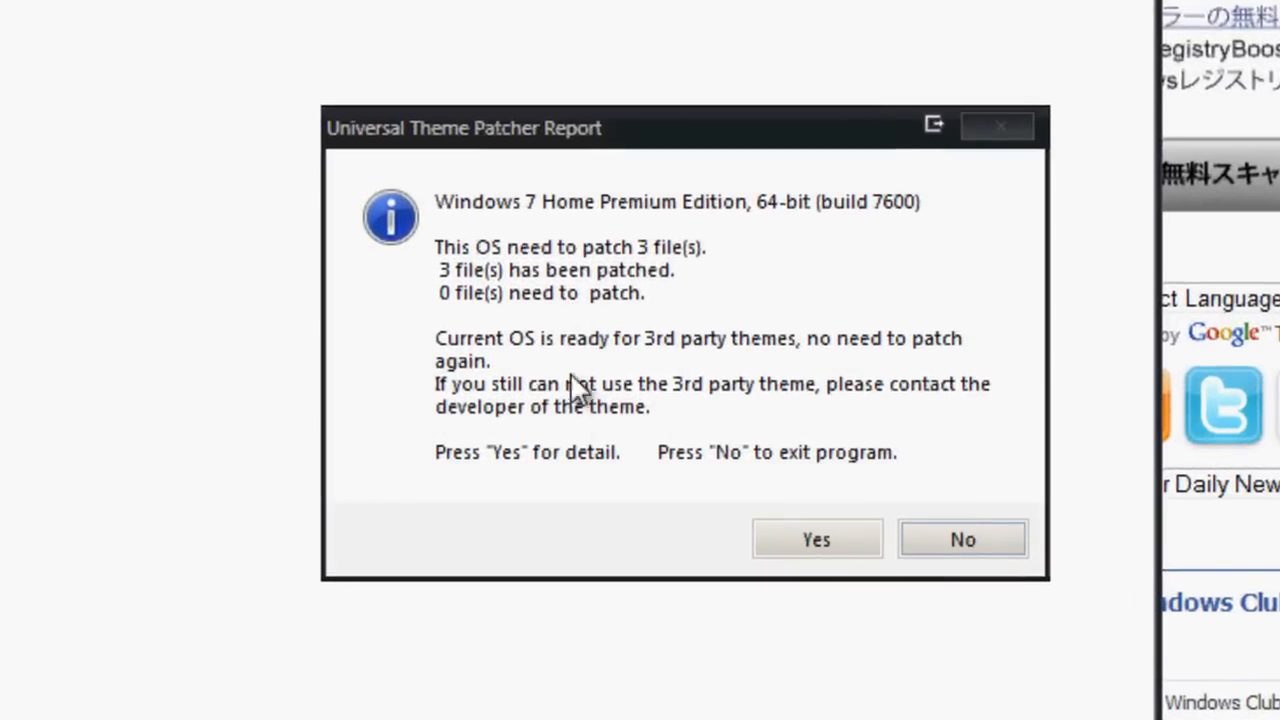
pyautogui.moveTo(685, 403)
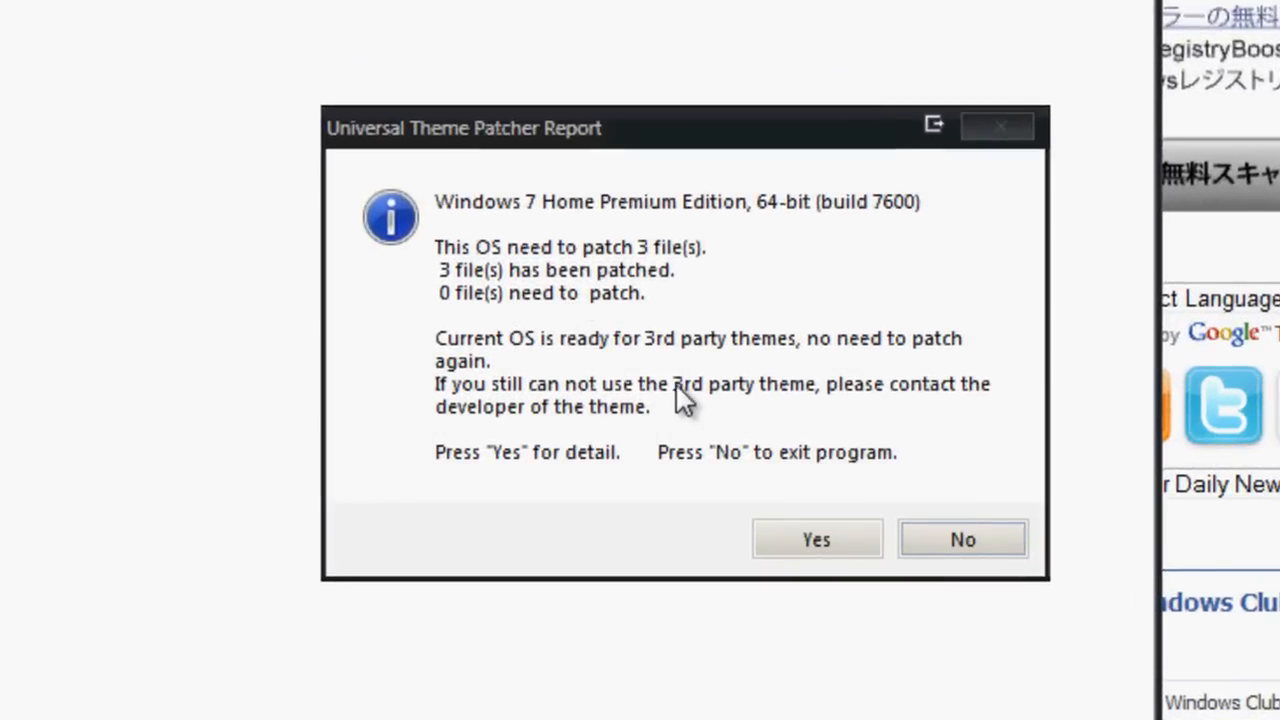
pyautogui.moveTo(1138, 438)
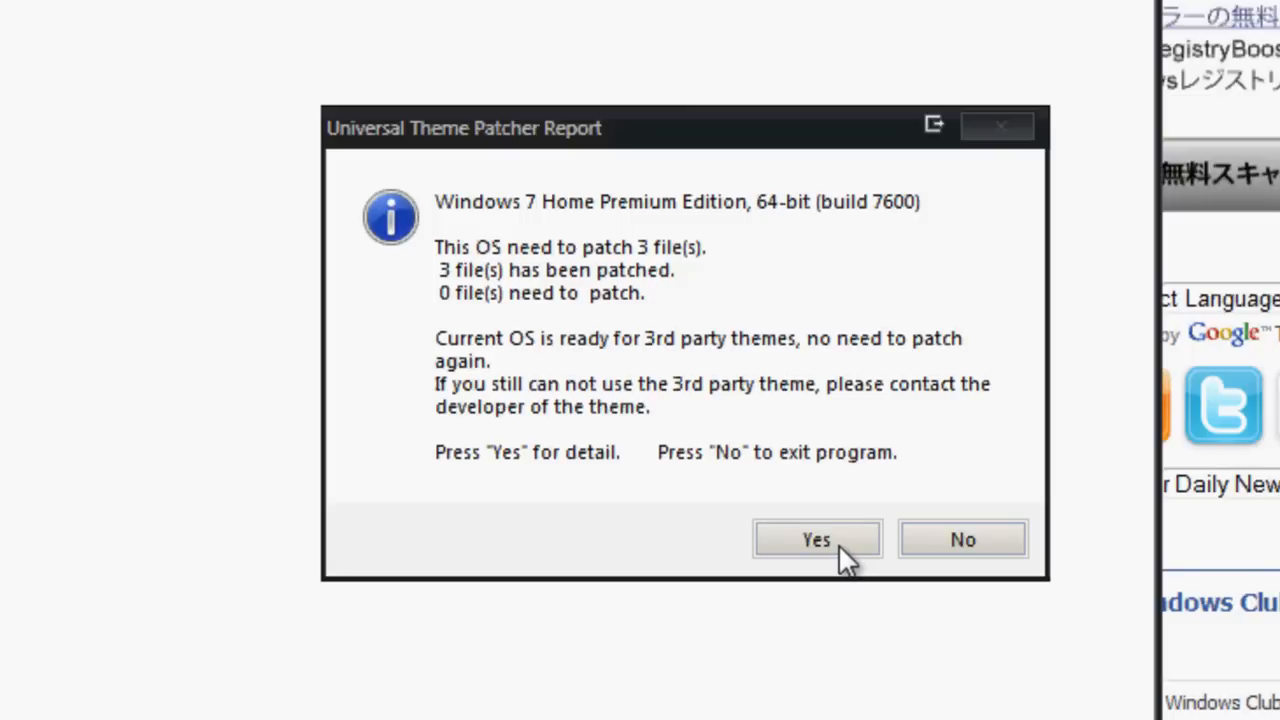
pyautogui.moveTo(962, 560)
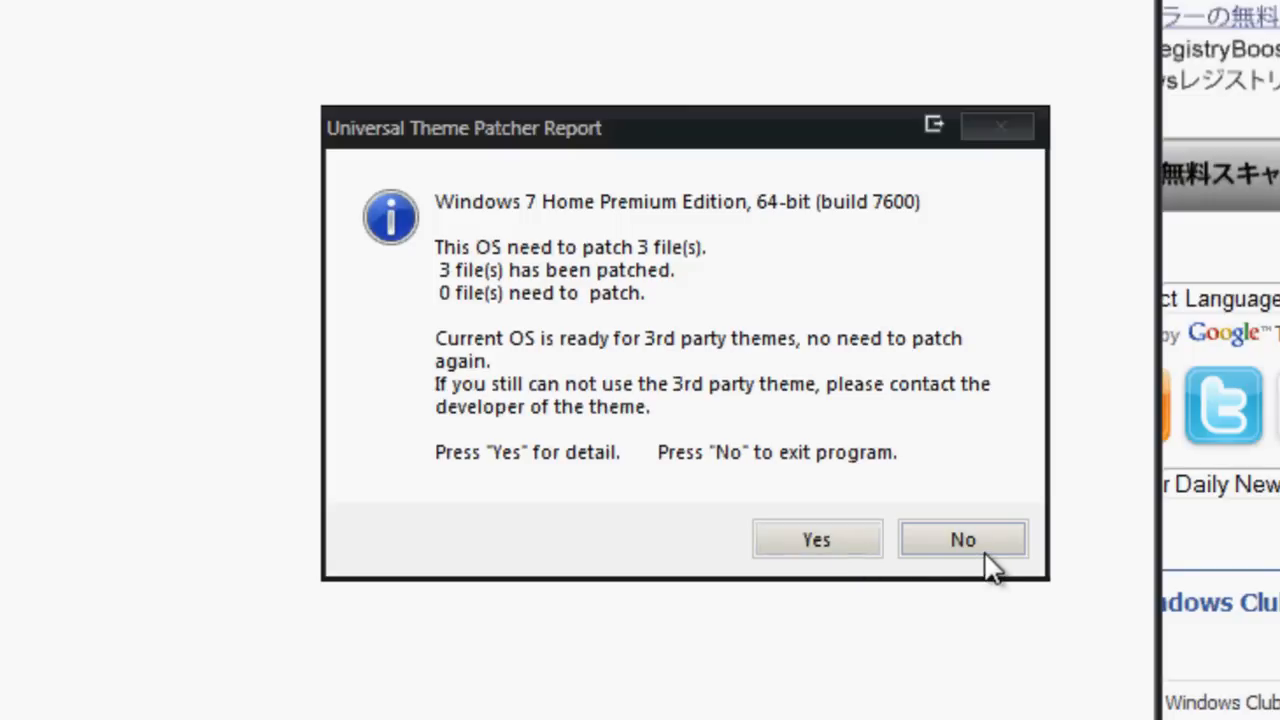
# Step: Answer No to the patcher report, exiting with all three Windows 7 files already patched
pyautogui.click(962, 538)
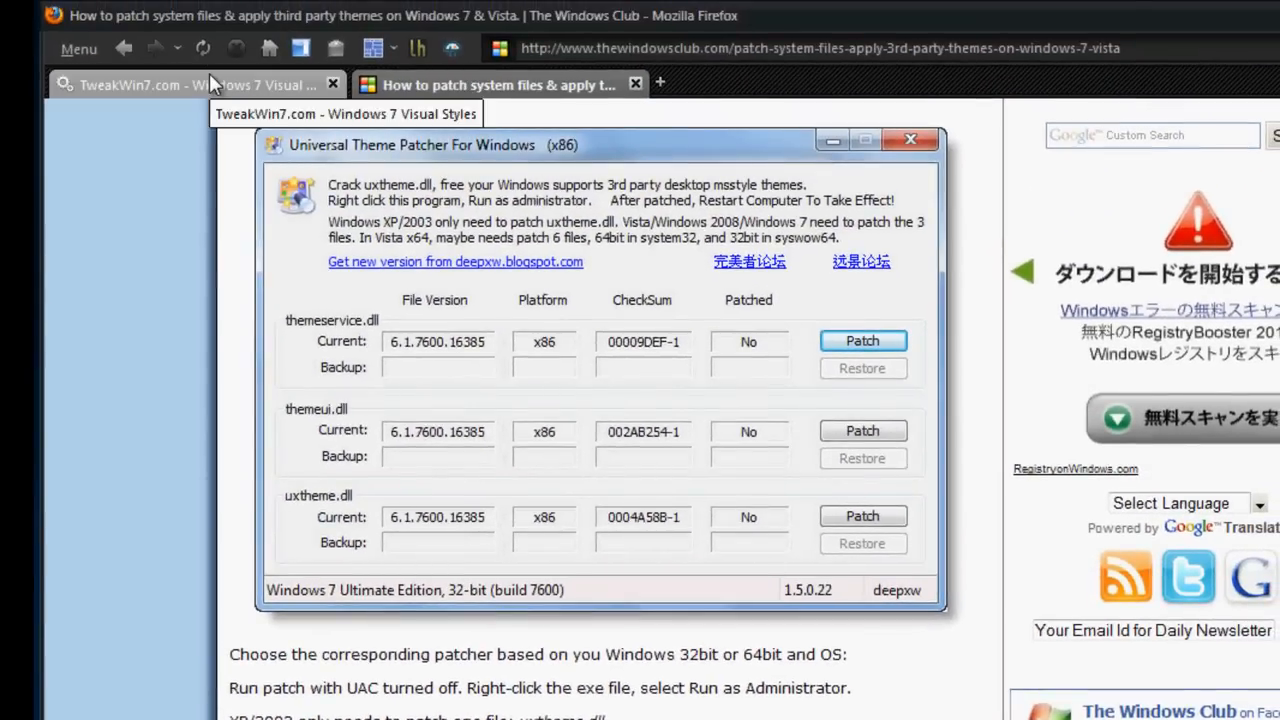
# Step: Switch to the TweakWin7 article and follow its 'Windows 7 Visual Styles at deviantART' link
pyautogui.click(190, 84)
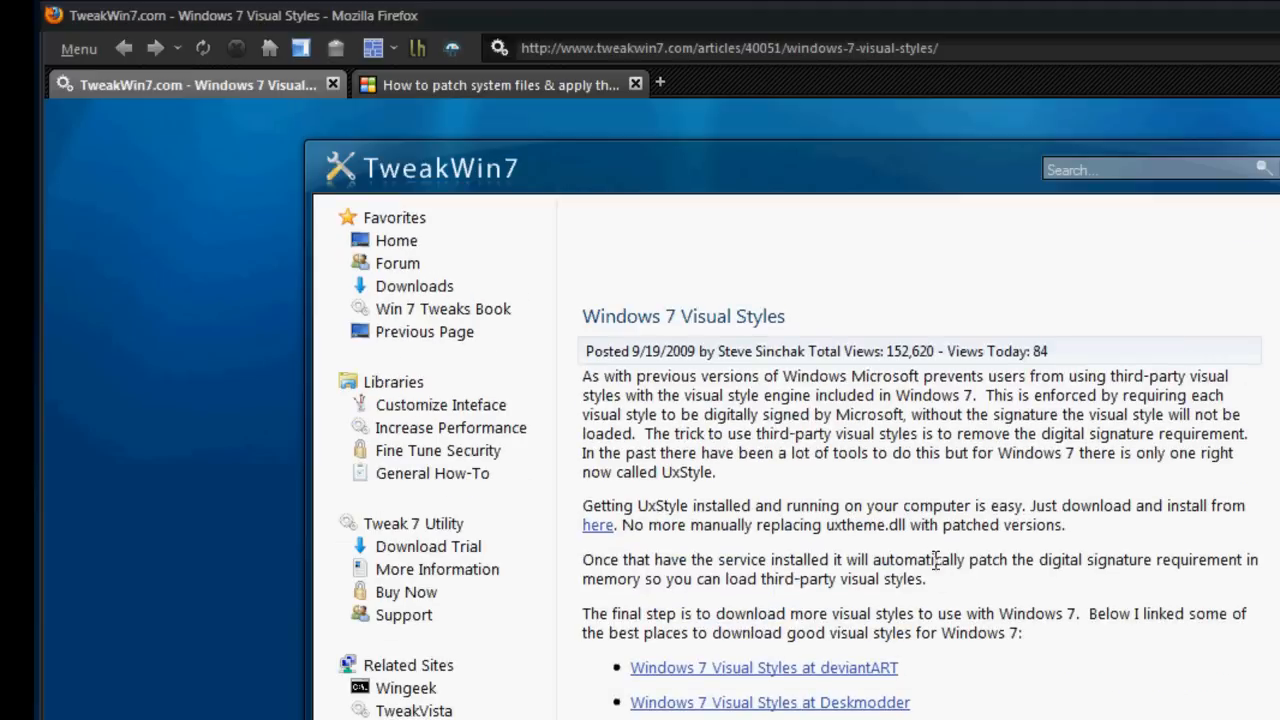
pyautogui.moveTo(755, 568)
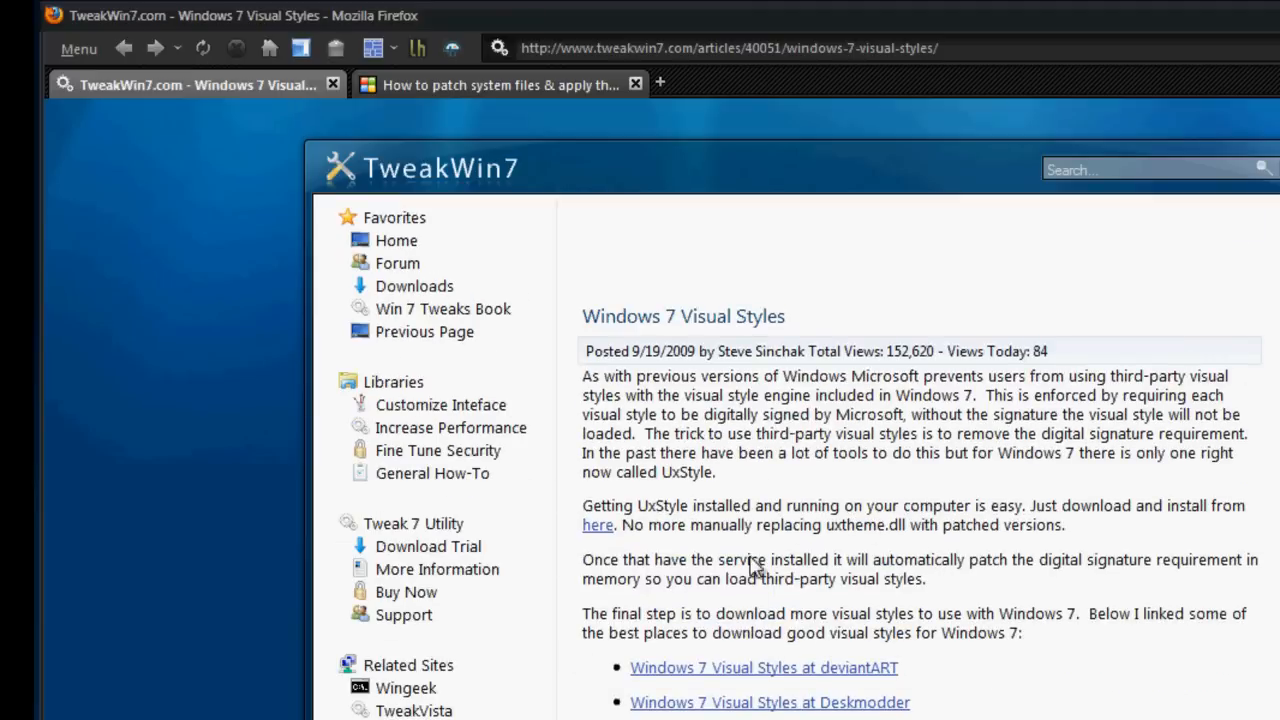
pyautogui.scroll(-3)
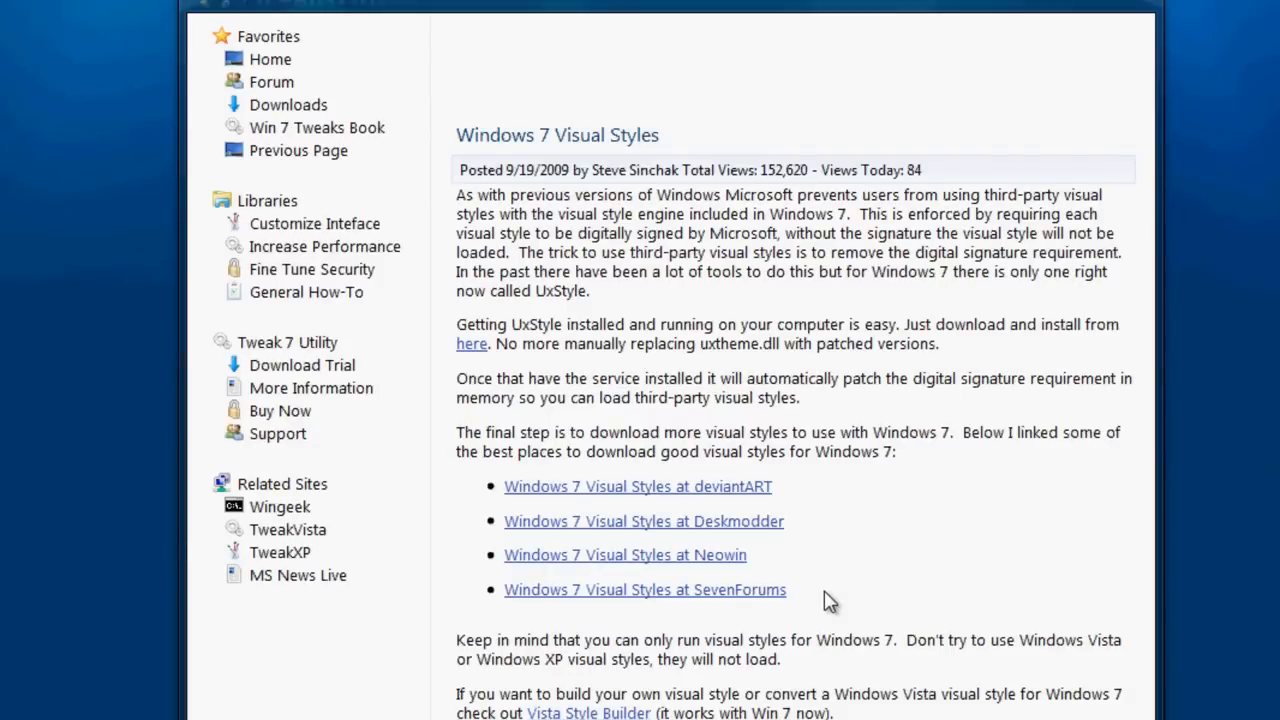
pyautogui.moveTo(692, 495)
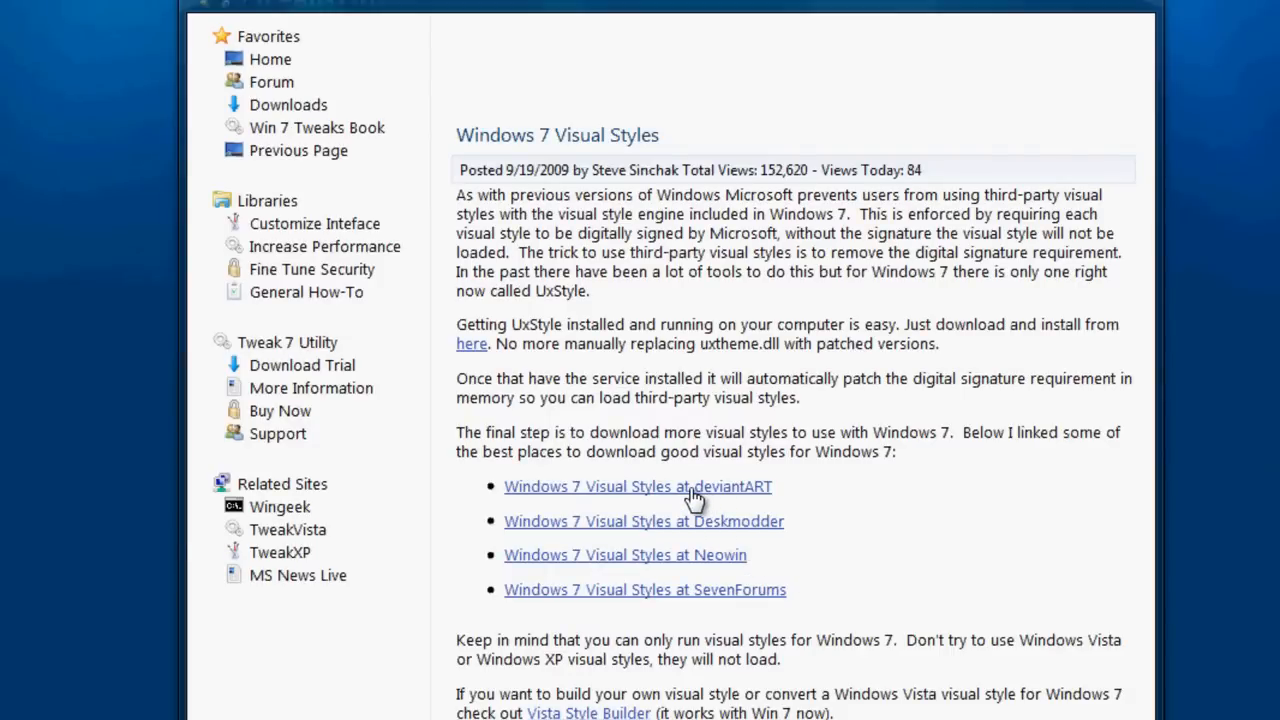
pyautogui.click(637, 486)
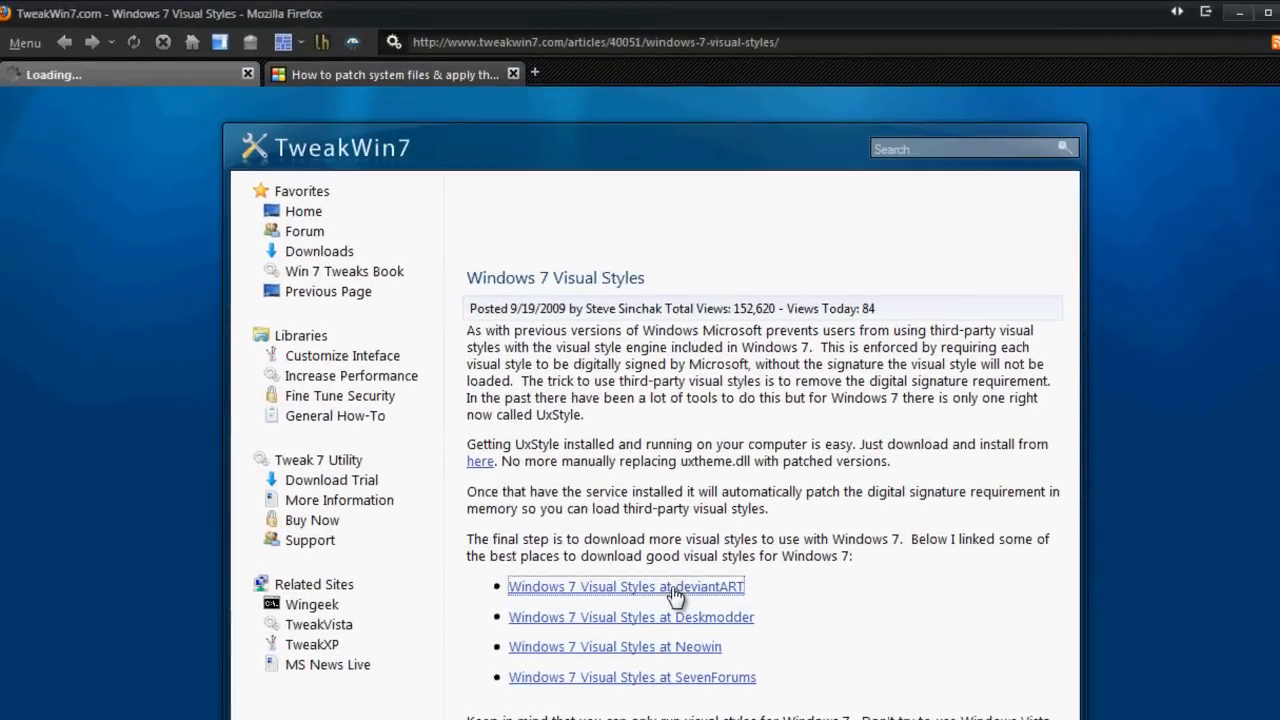
# Step: Narrow the deviantART gallery to Visual Styles 7 and open Shine 2.0 for Windows 7
pyautogui.click(625, 586)
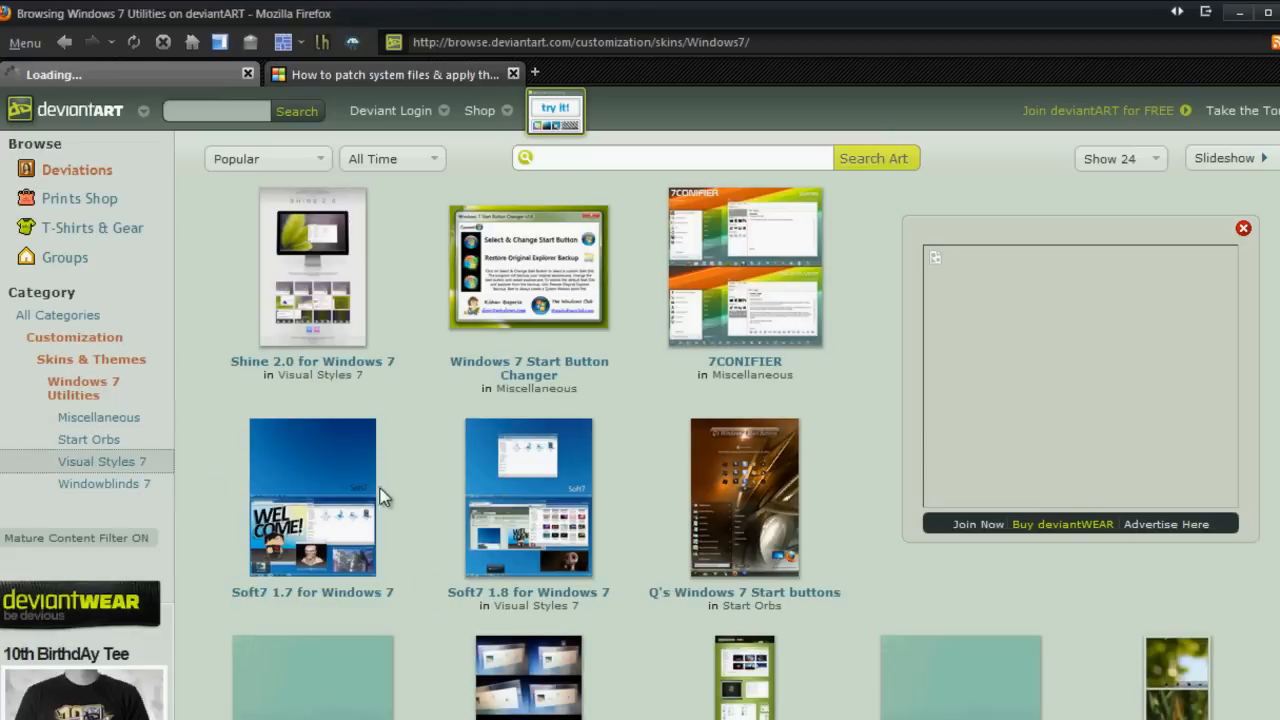
pyautogui.click(107, 461)
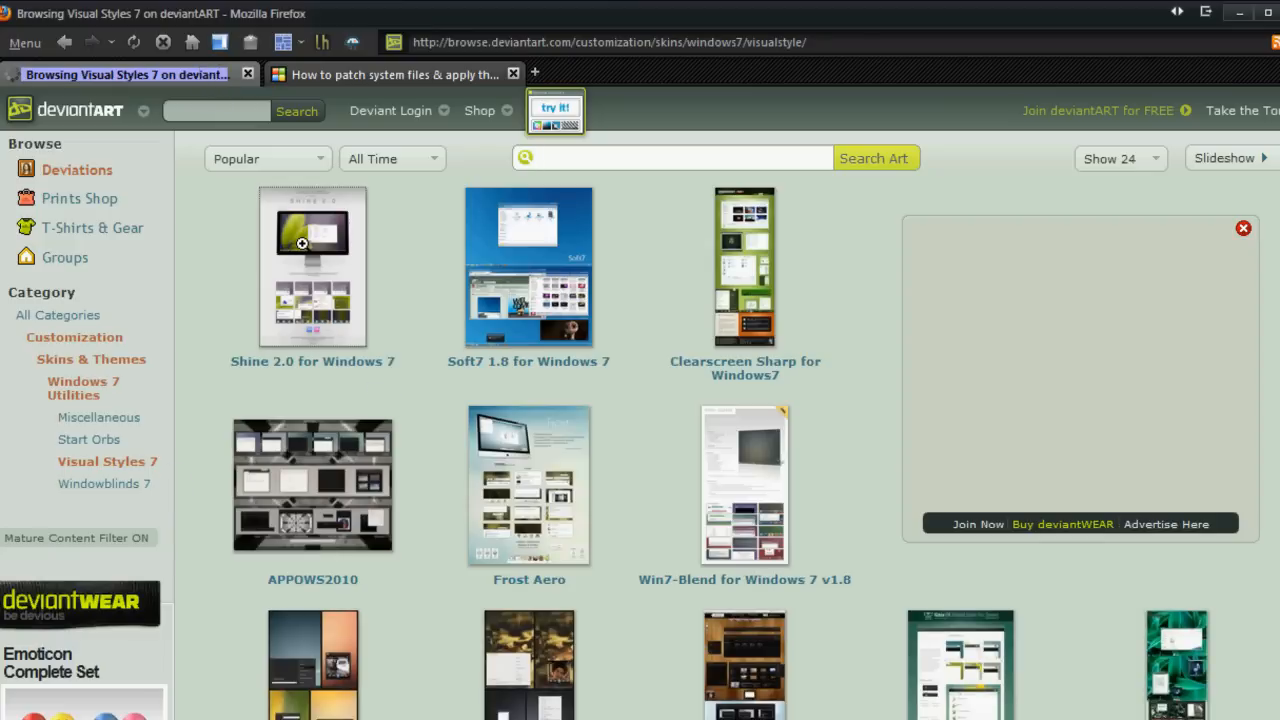
pyautogui.click(312, 267)
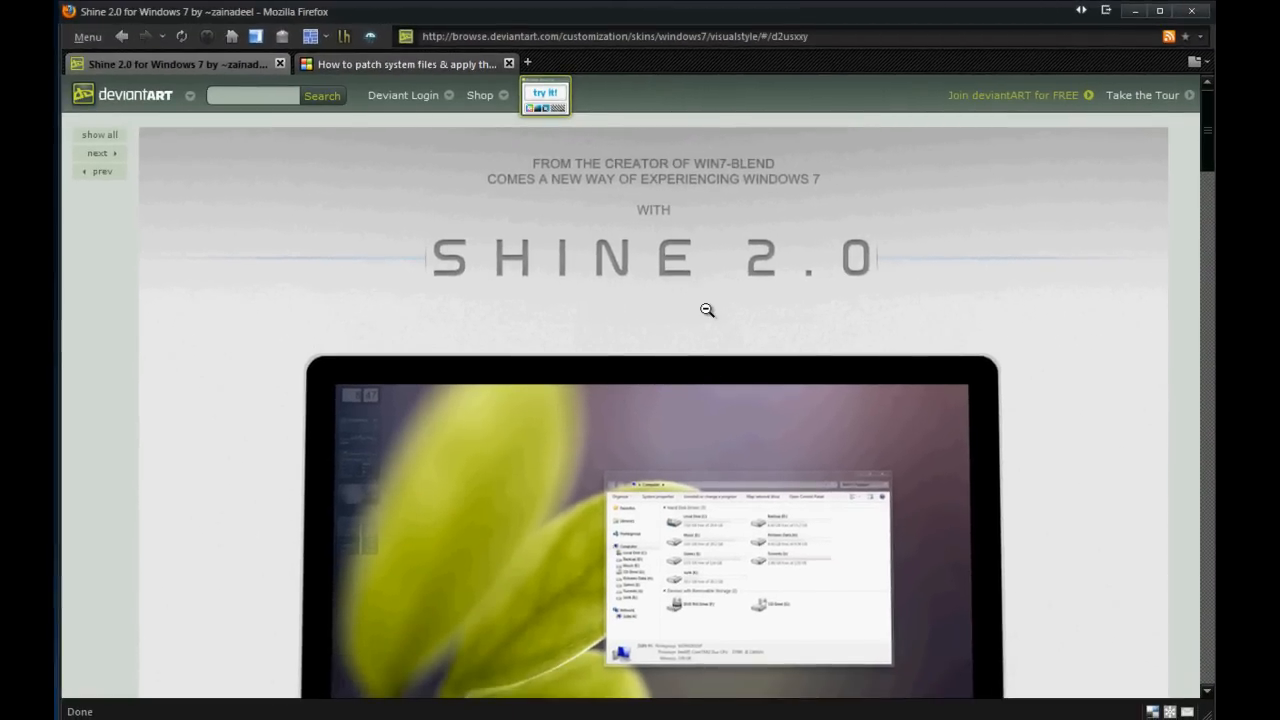
# Step: Scroll through the Shine 2.0 preview shots and x86/x64 compatibility badges
pyautogui.scroll(-3)
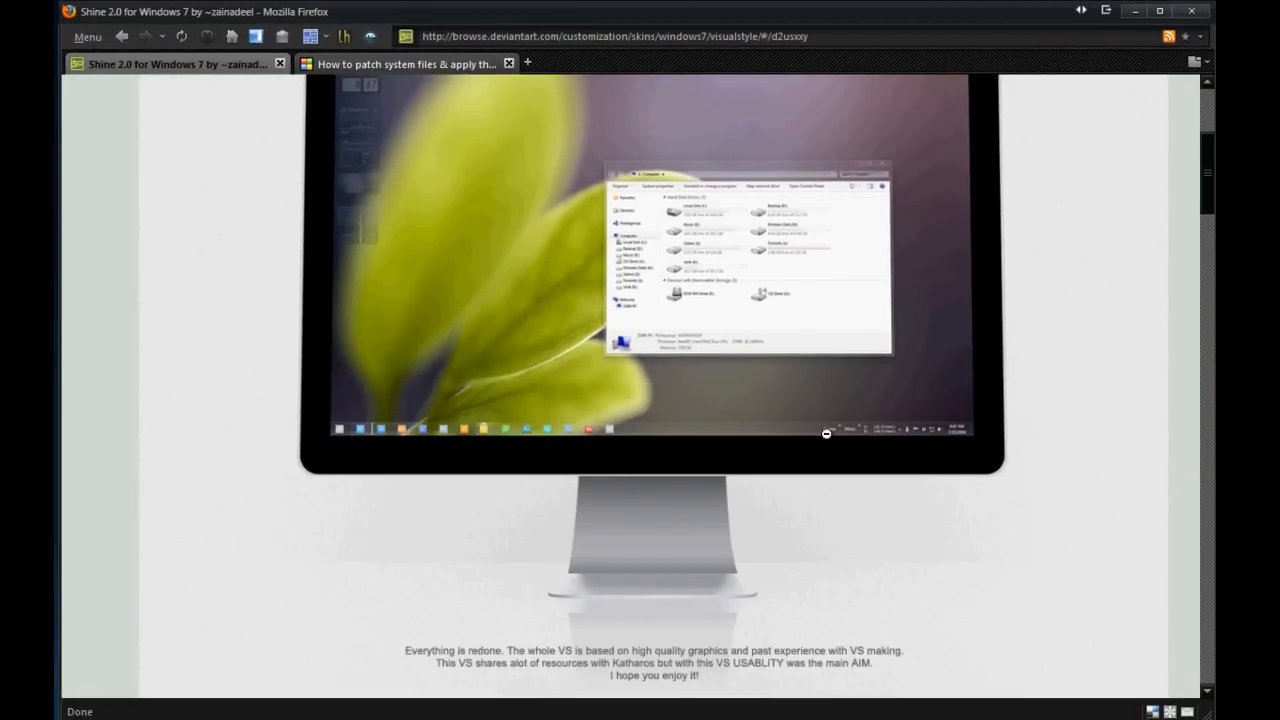
pyautogui.scroll(-3)
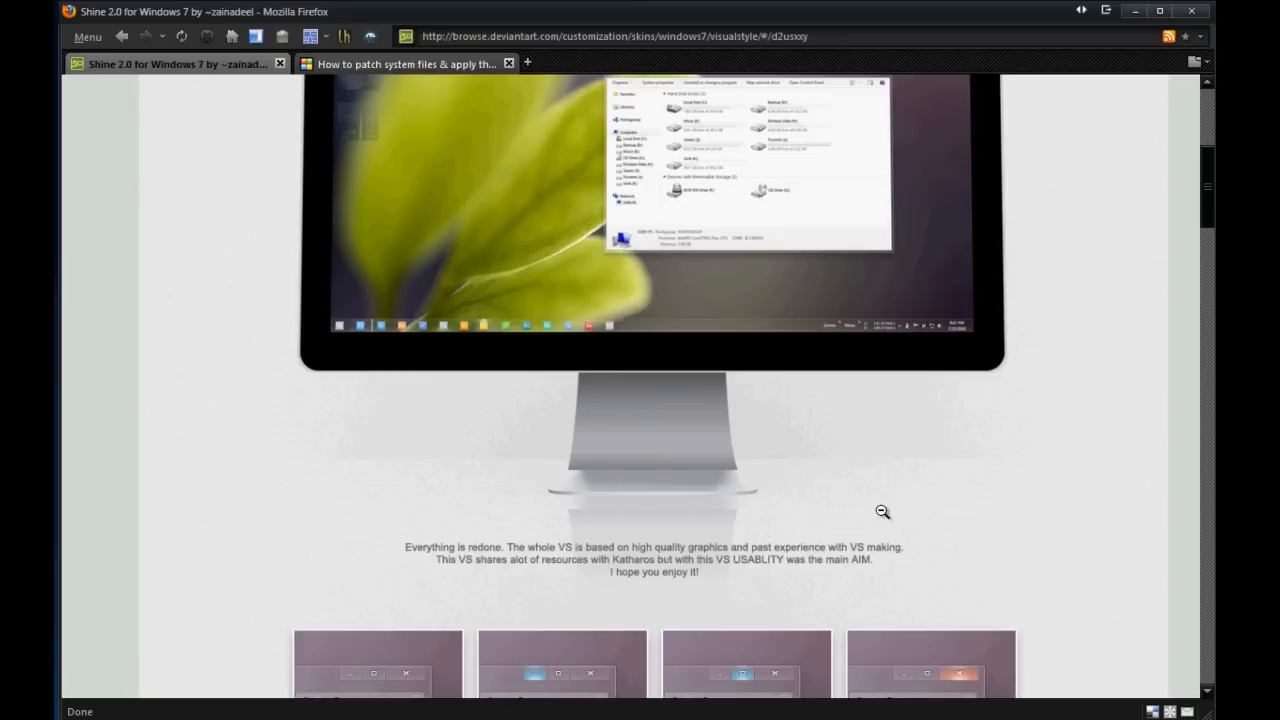
pyautogui.scroll(-3)
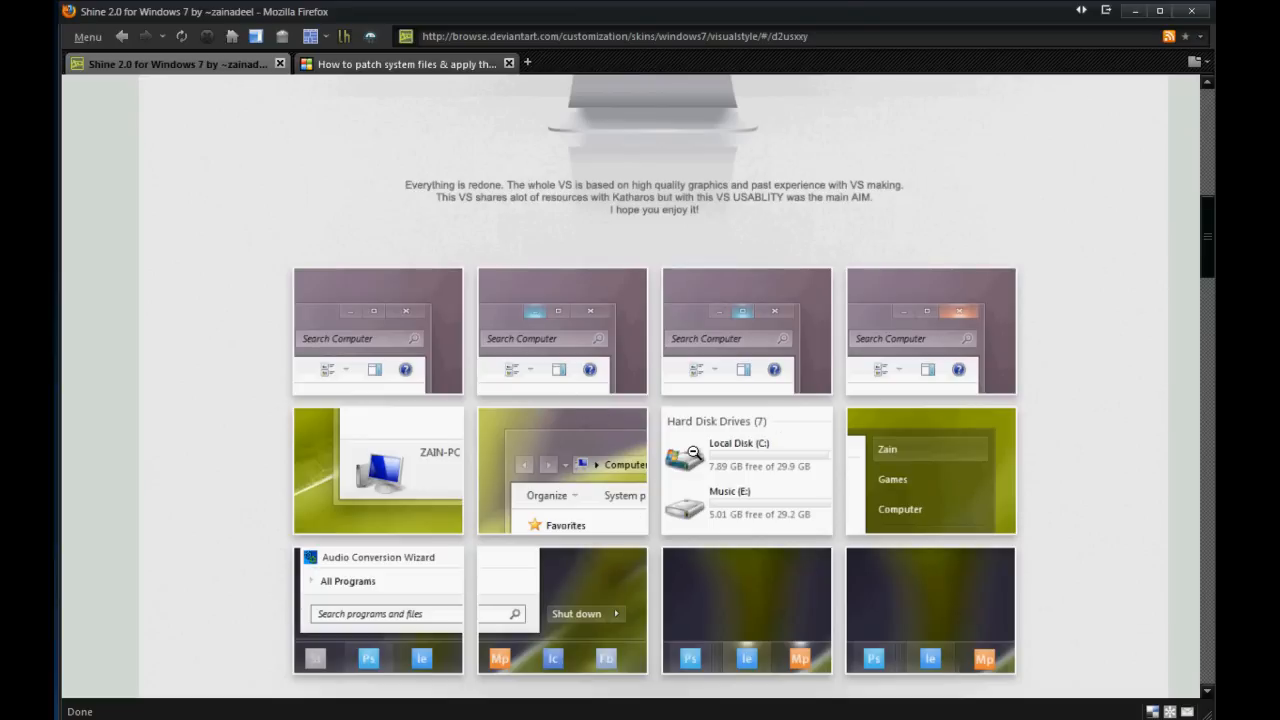
pyautogui.scroll(-3)
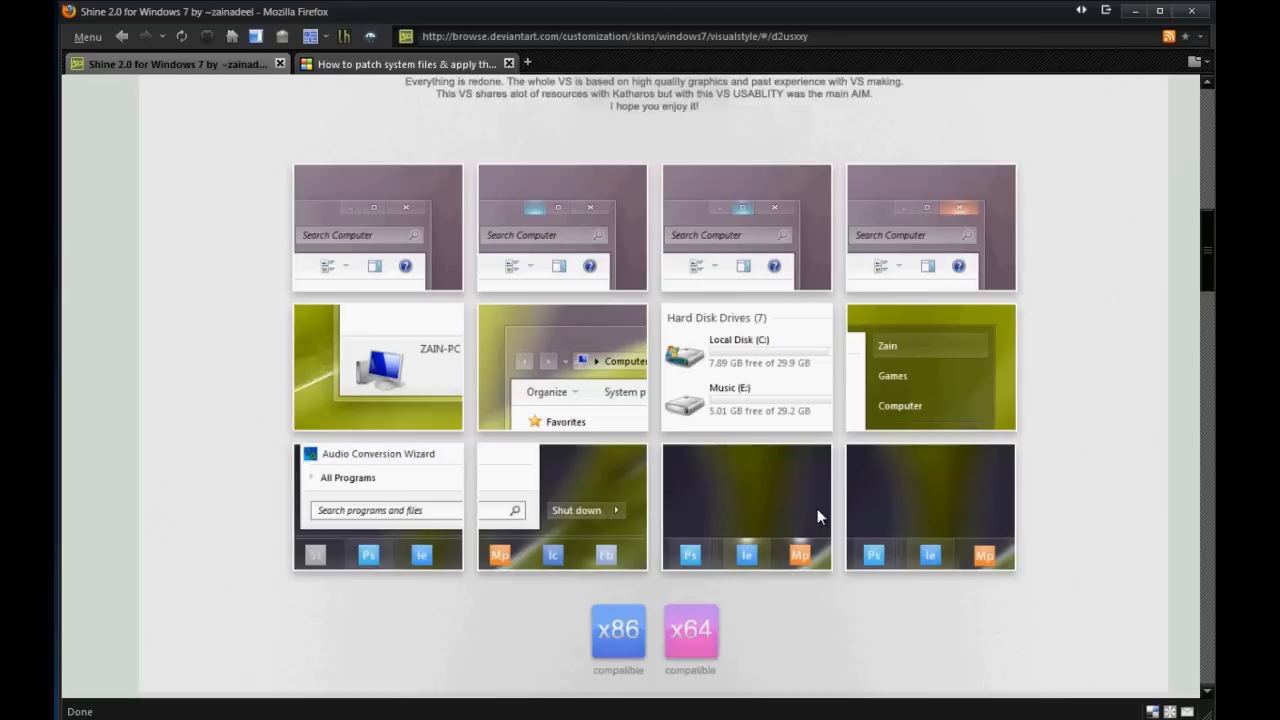
pyautogui.scroll(-3)
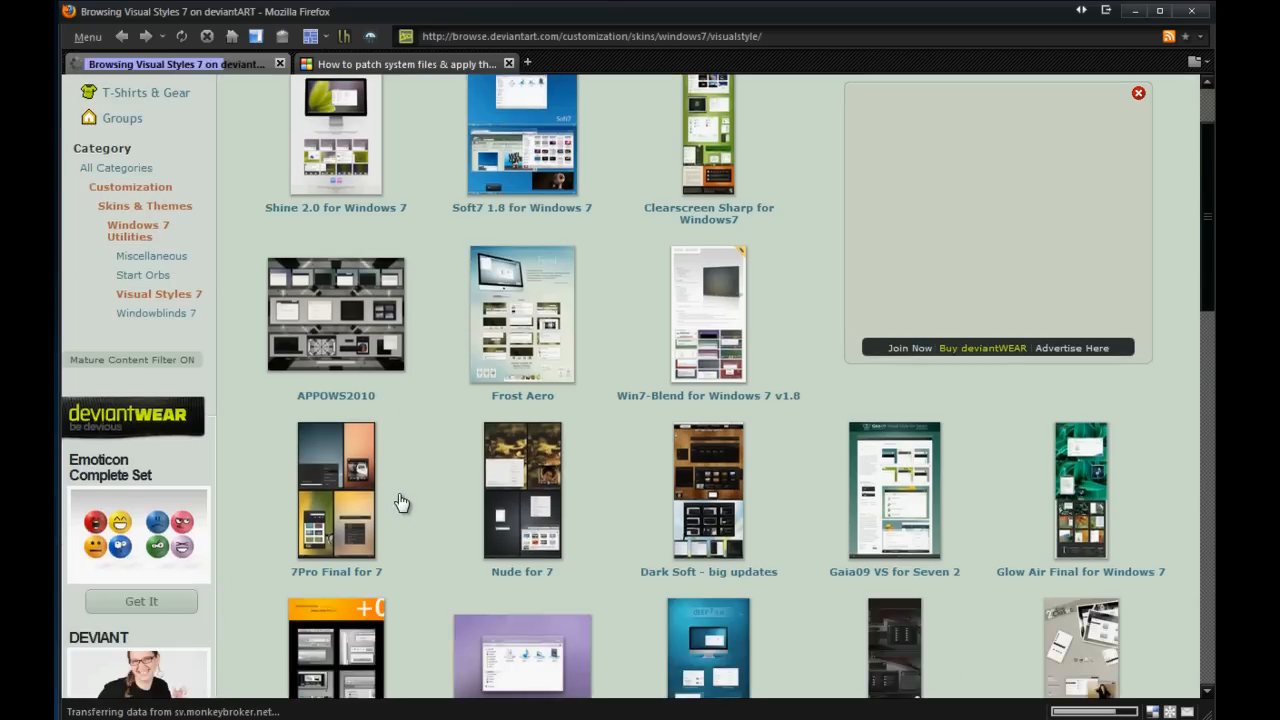
pyautogui.moveTo(770, 550)
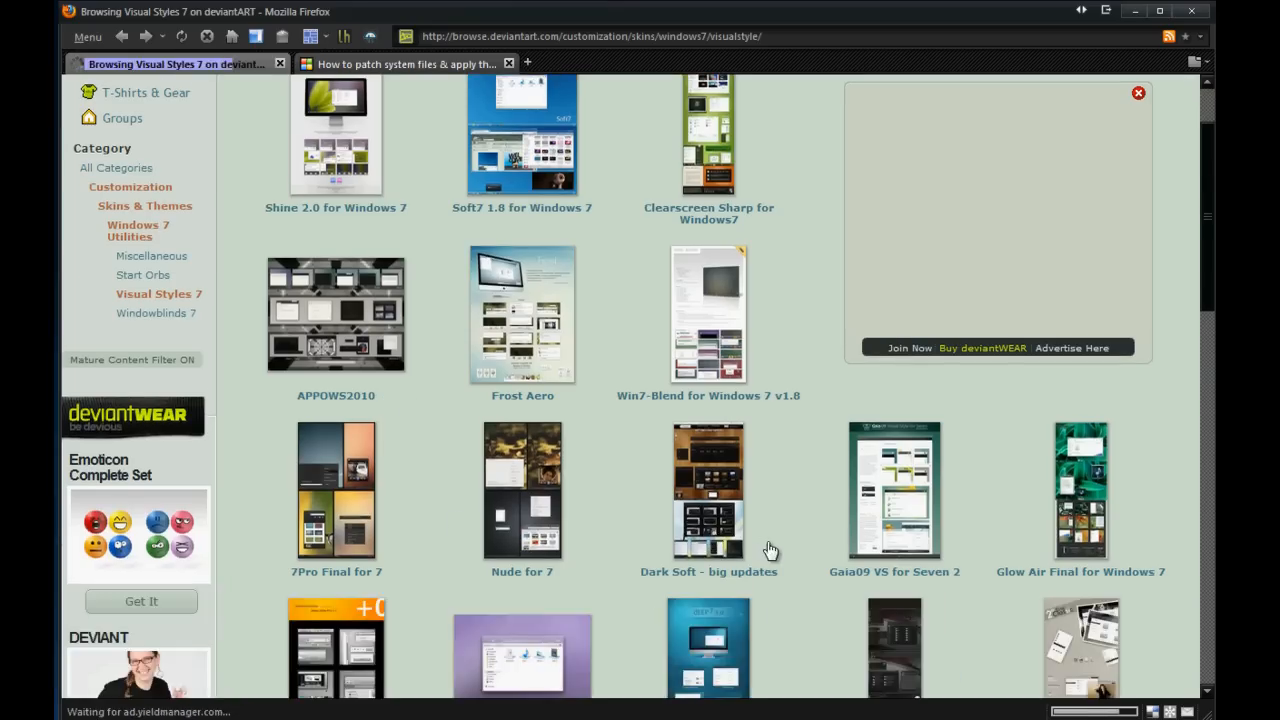
pyautogui.moveTo(735, 537)
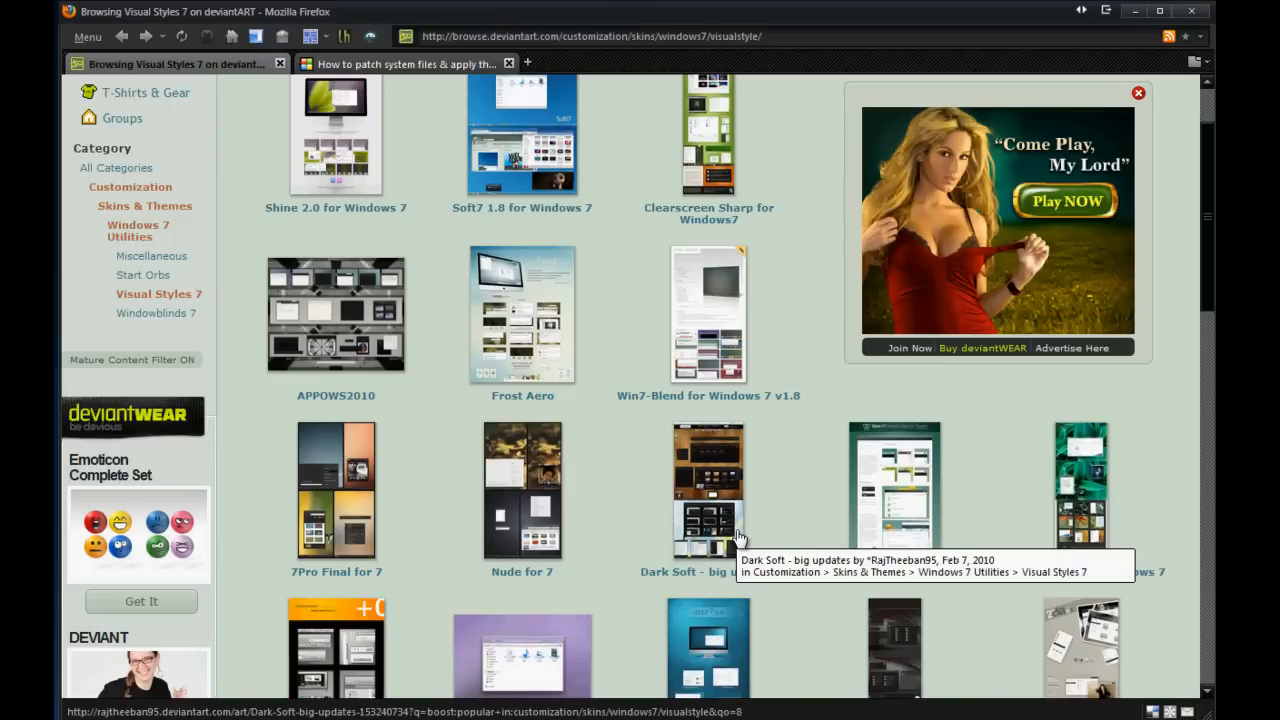
pyautogui.scroll(-3)
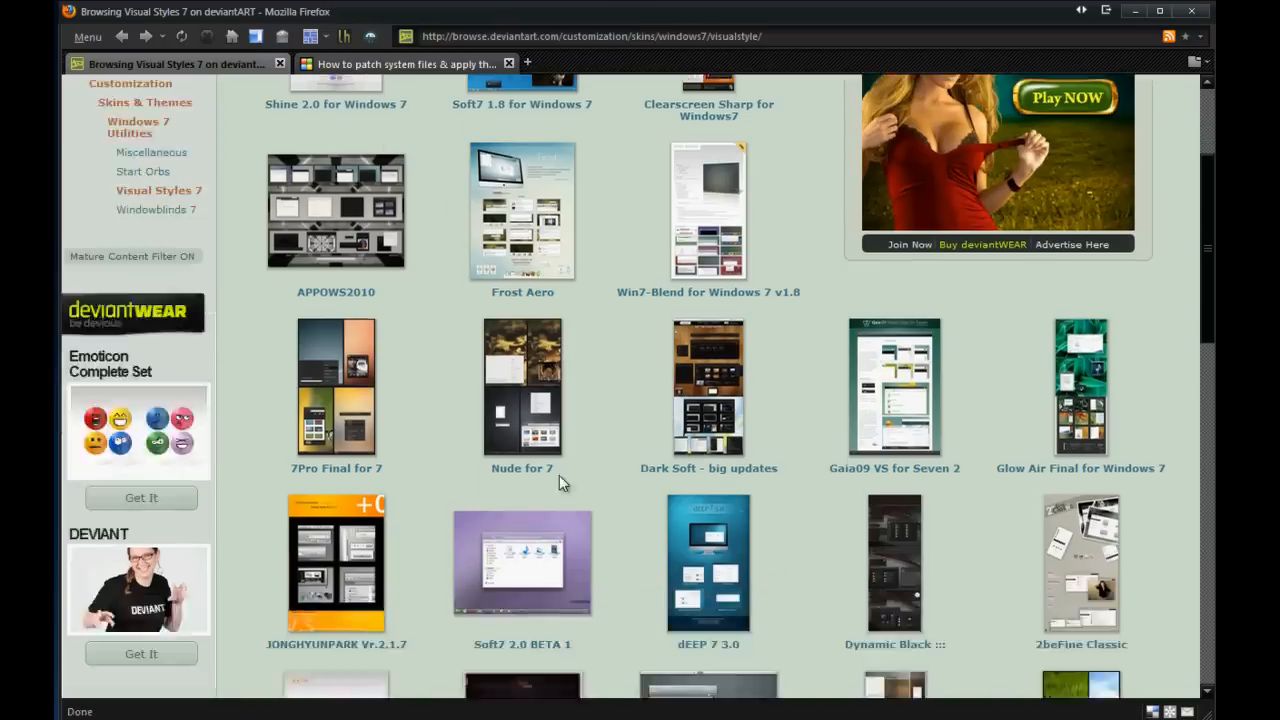
pyautogui.scroll(-3)
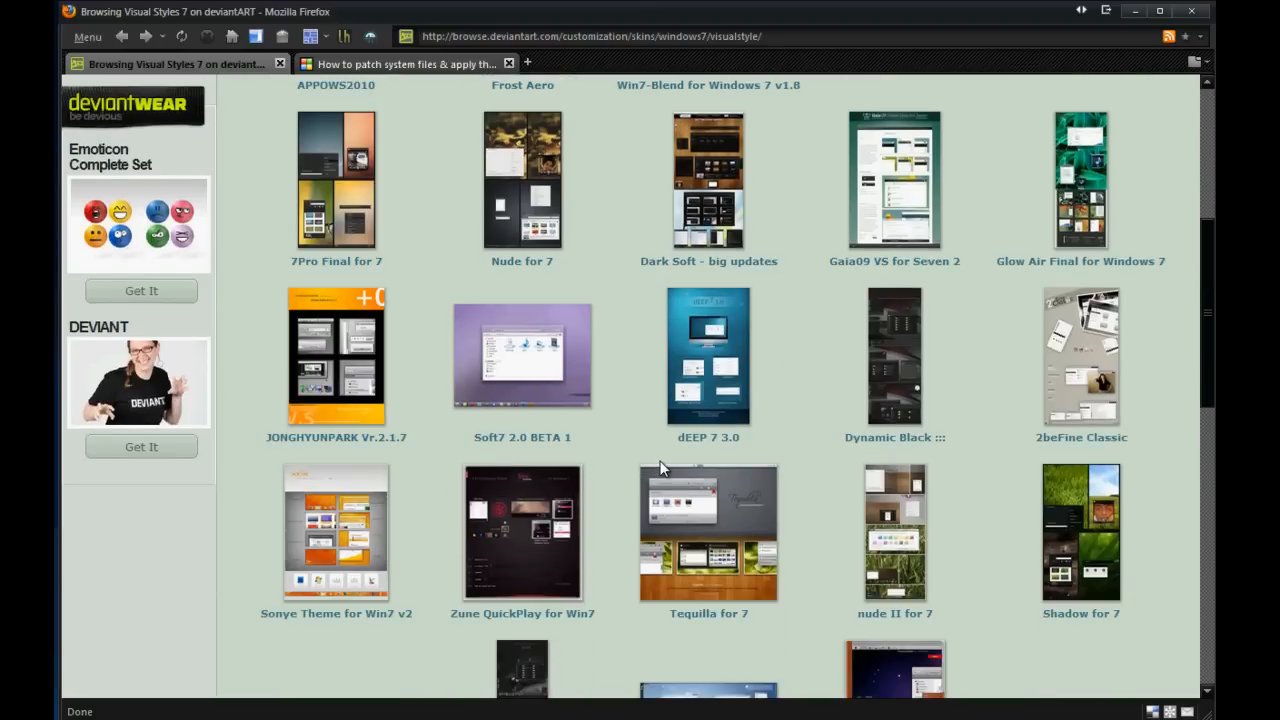
pyautogui.moveTo(803, 213)
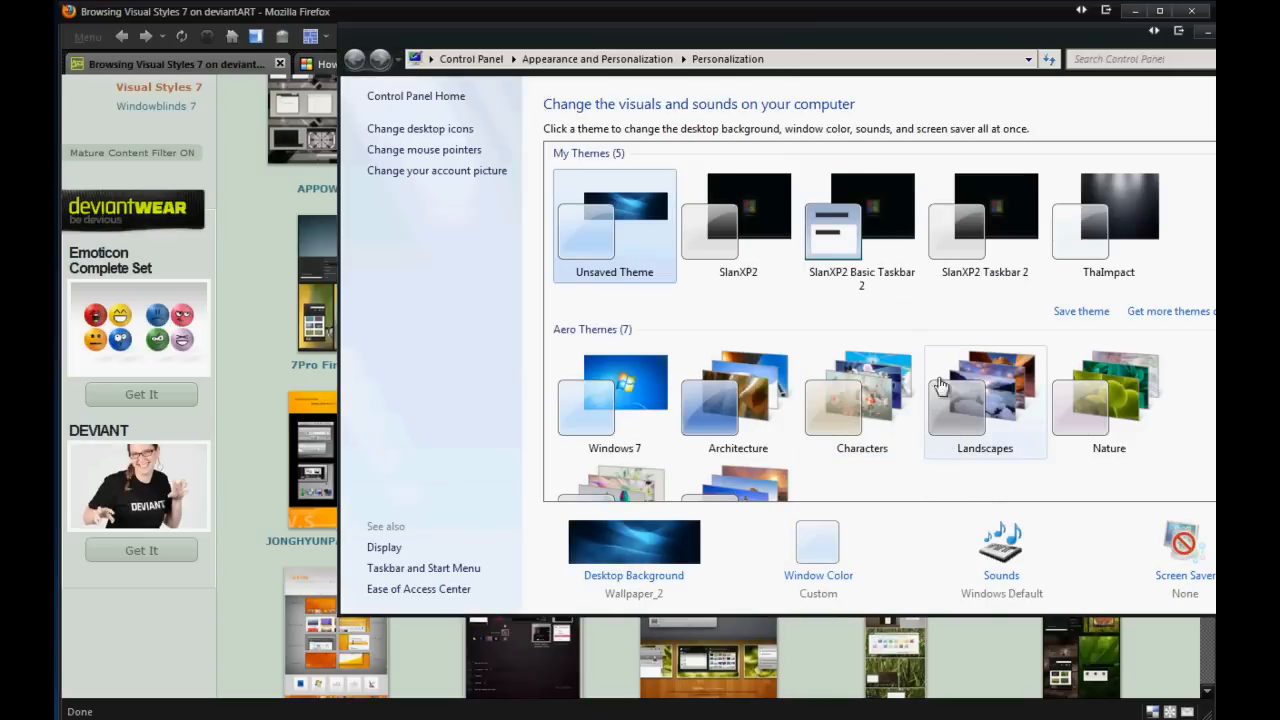
pyautogui.moveTo(1160, 253)
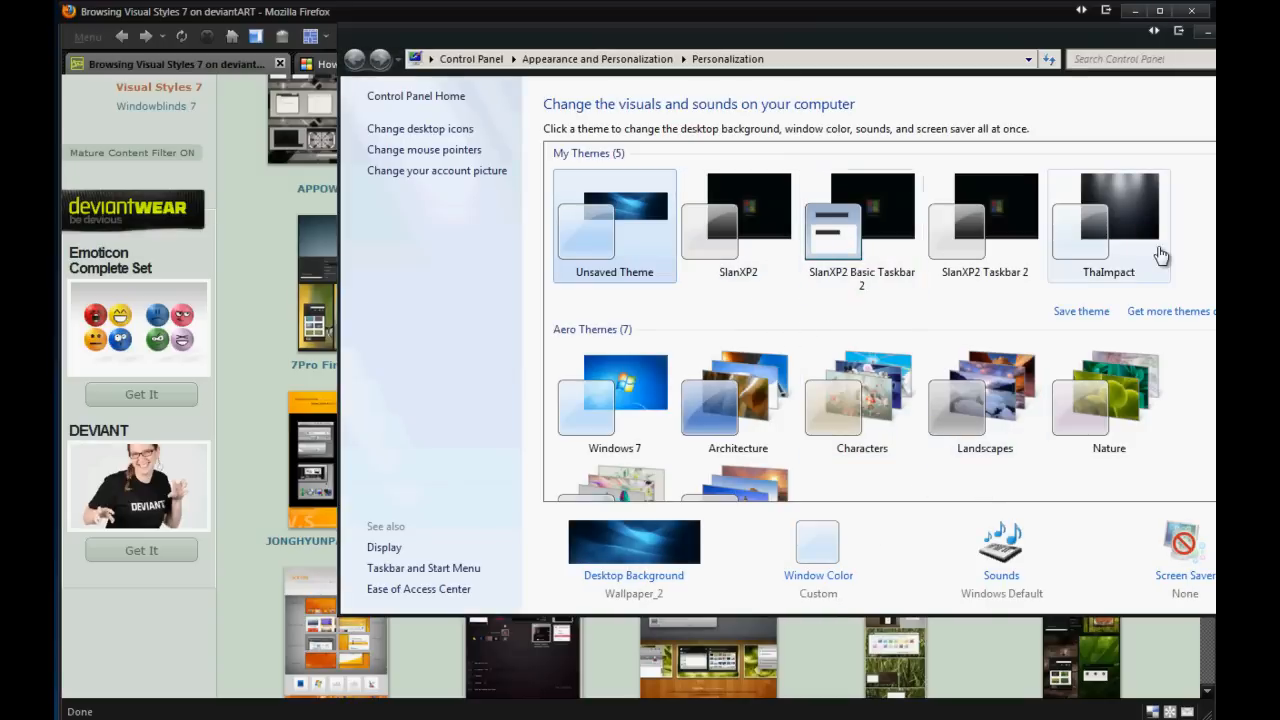
pyautogui.moveTo(1143, 261)
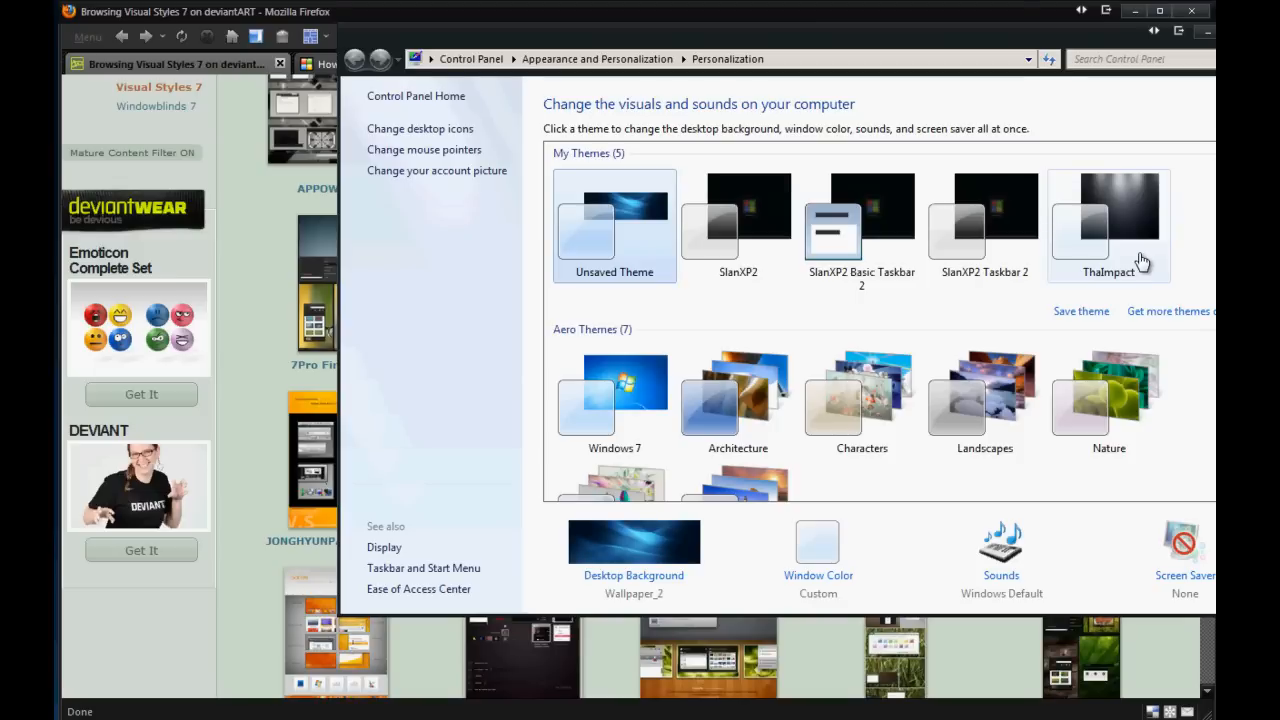
pyautogui.moveTo(875, 435)
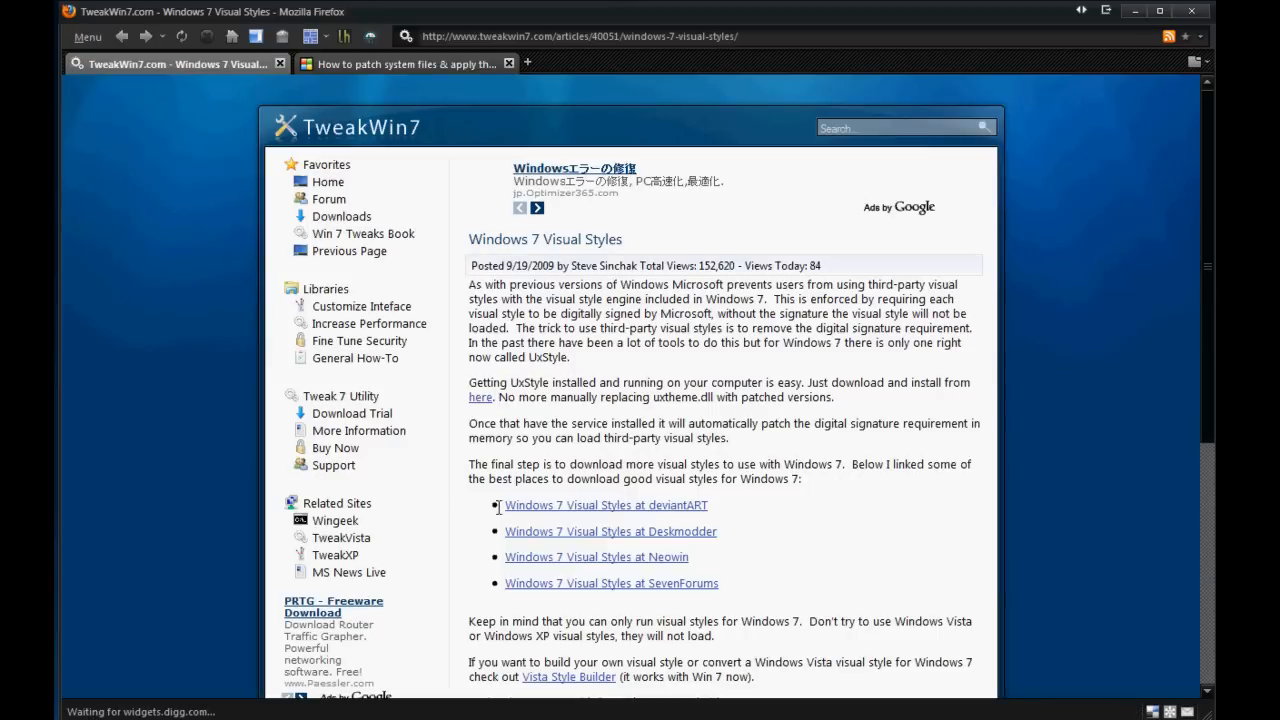
pyautogui.moveTo(501, 460)
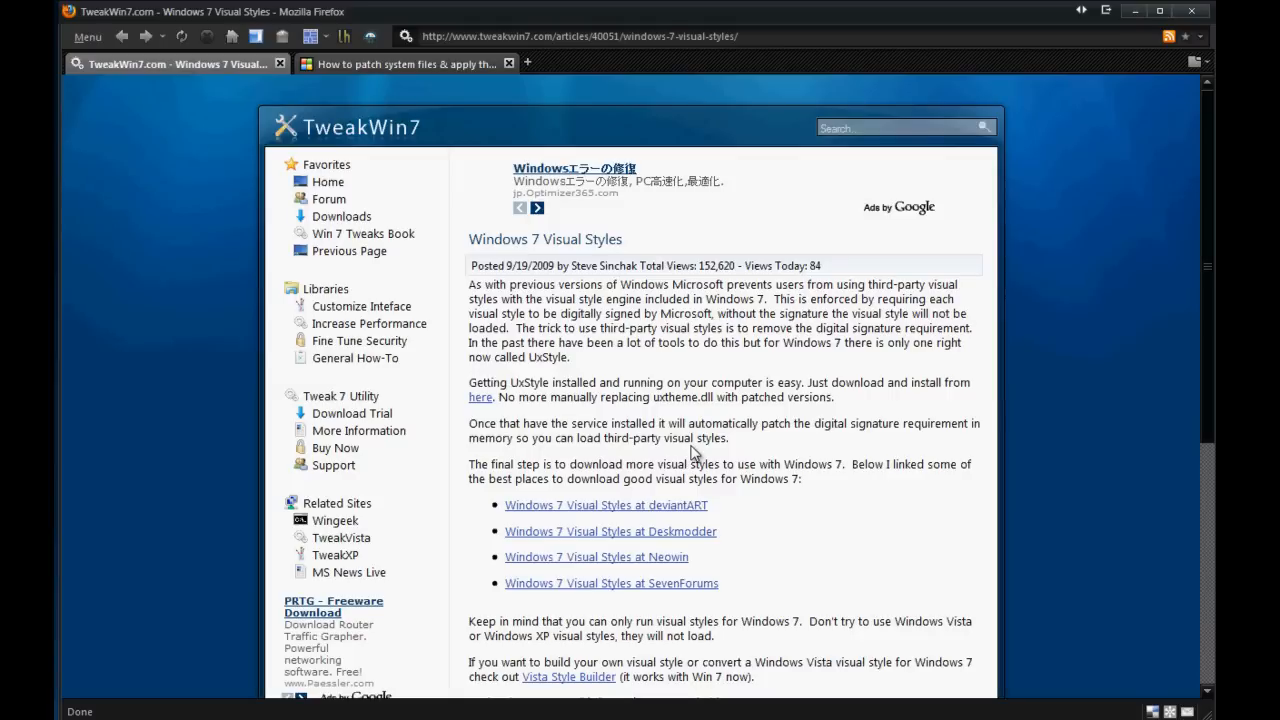
pyautogui.moveTo(918, 243)
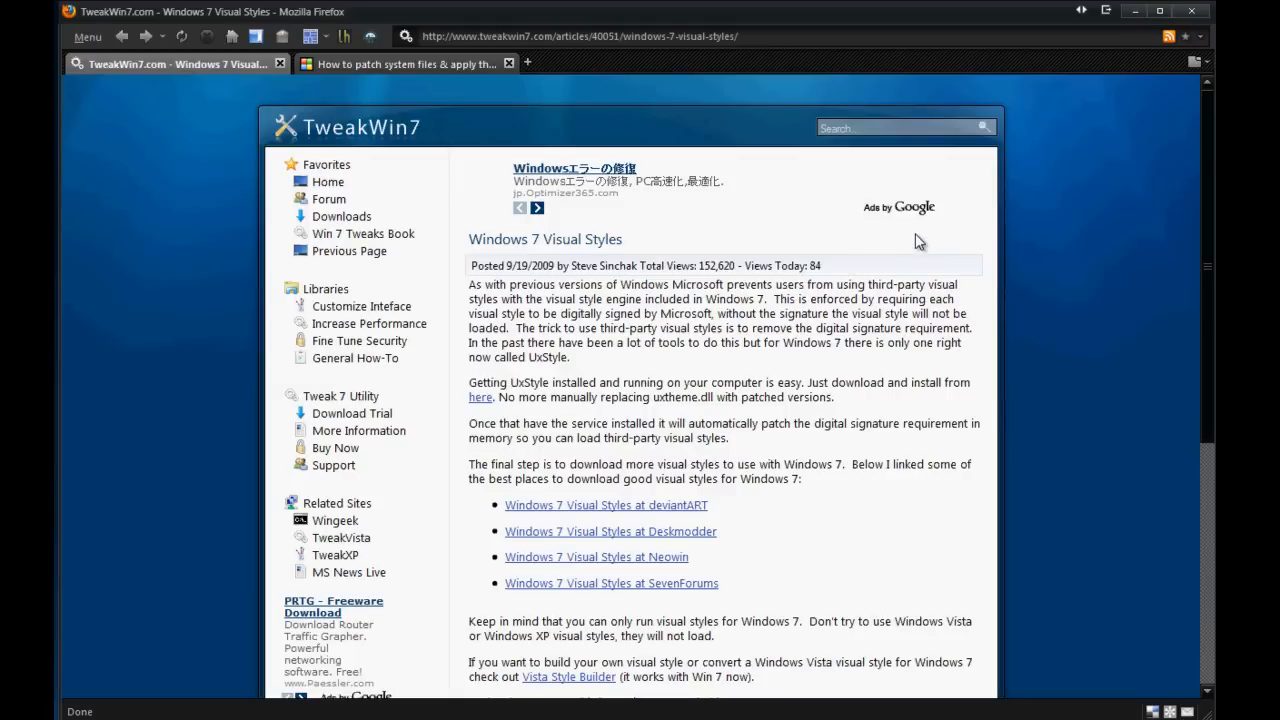
pyautogui.moveTo(1143, 345)
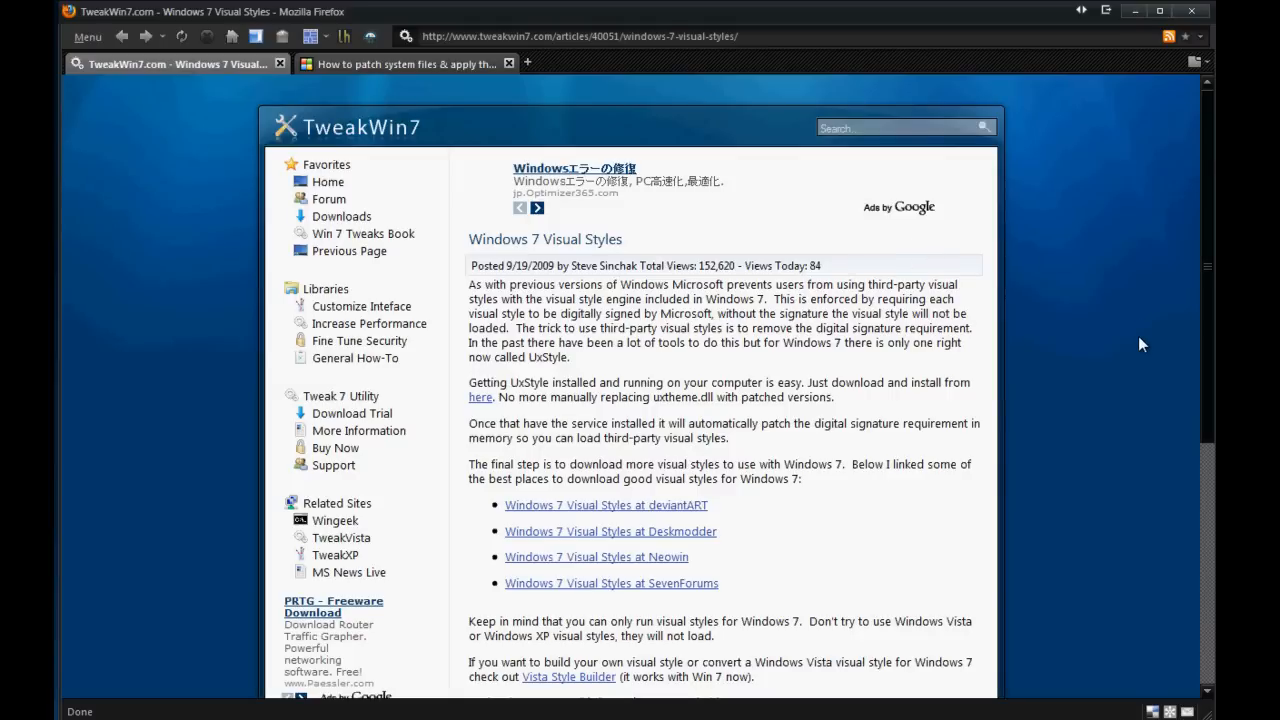